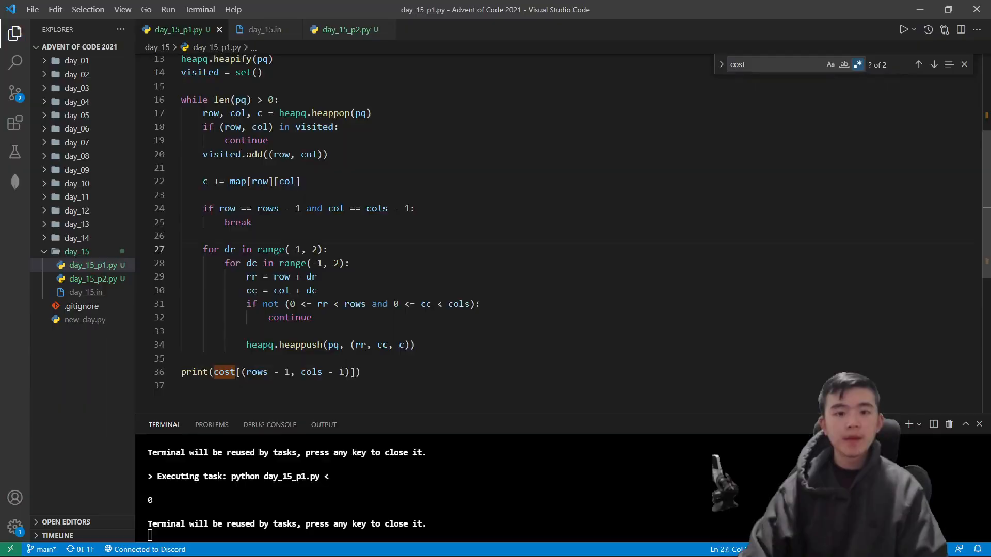
Step: Read down the Day 15 Chiton puzzle, marking the example map's bottom-right digit
type("map")
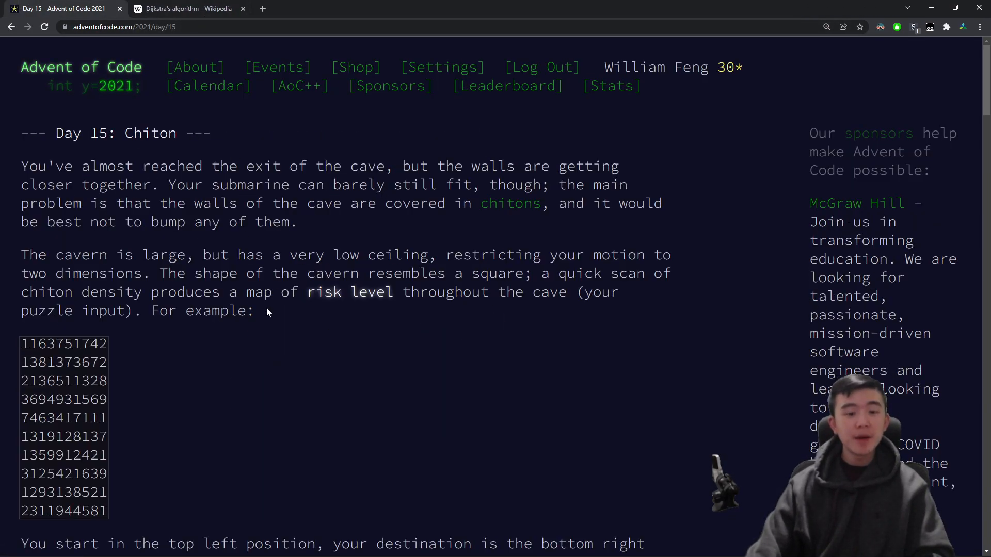
scroll("down", 3)
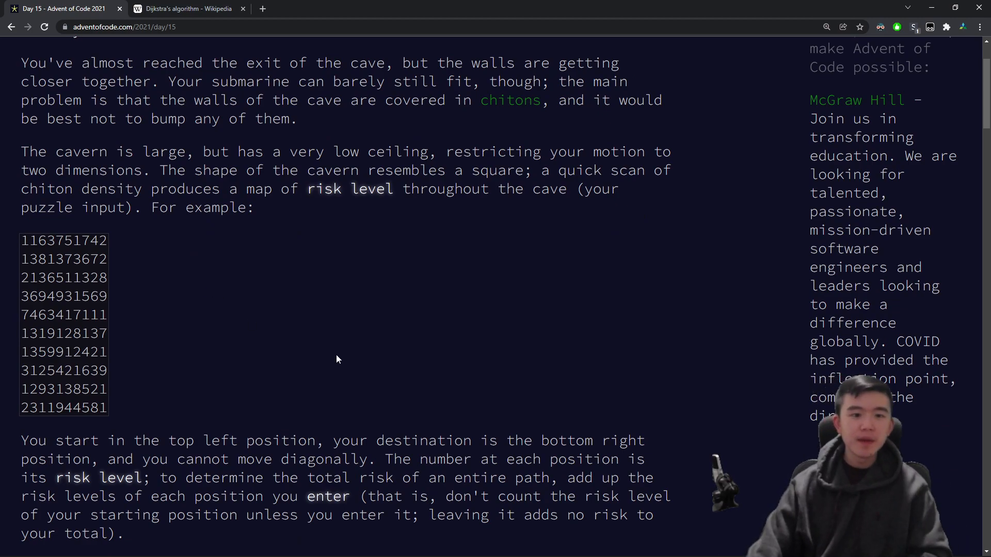
mouse_move(321, 362)
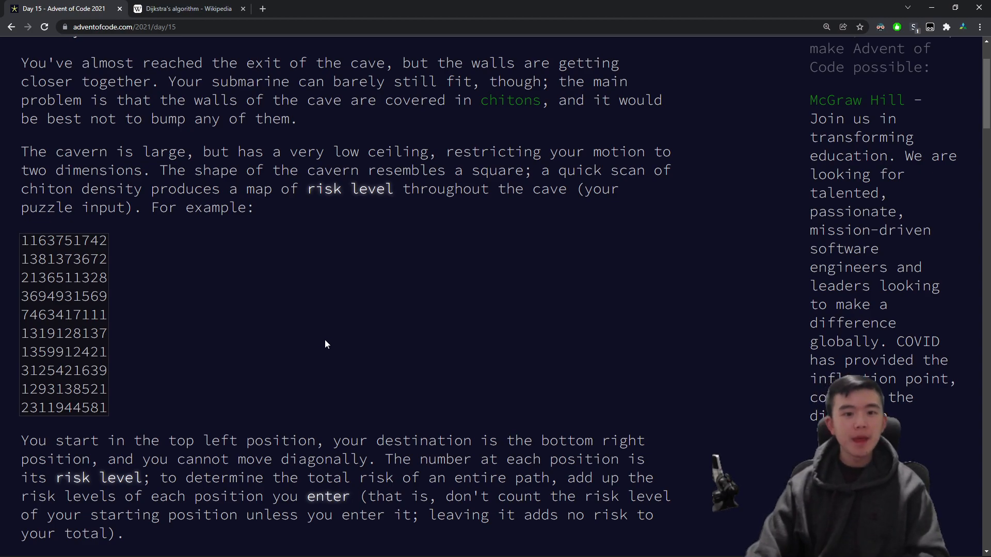
double_click(63, 241)
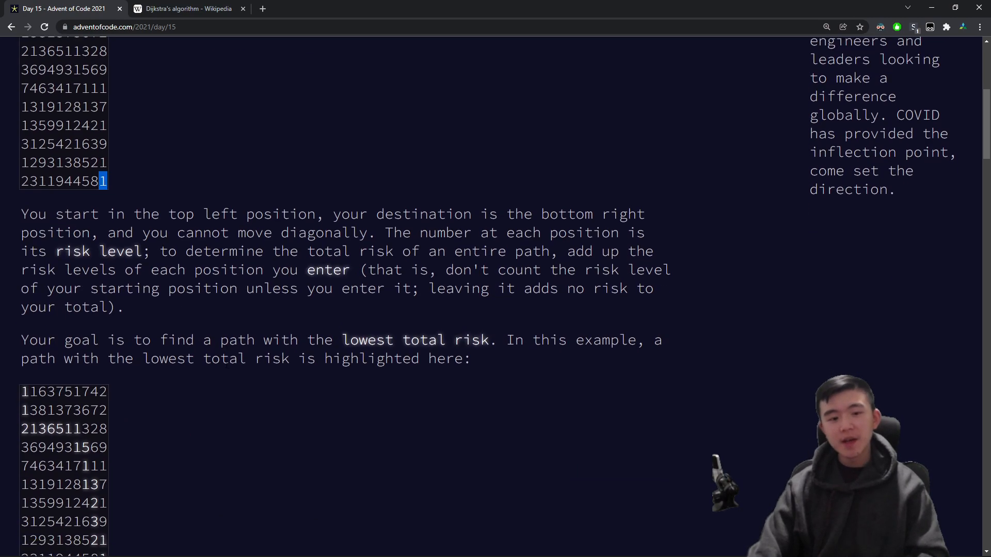
scroll("down", 3)
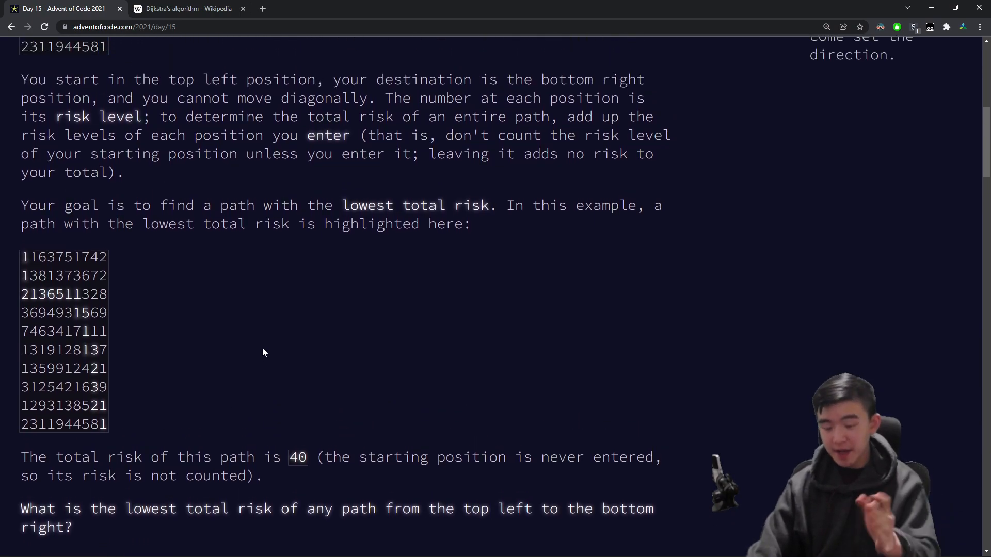
mouse_move(281, 346)
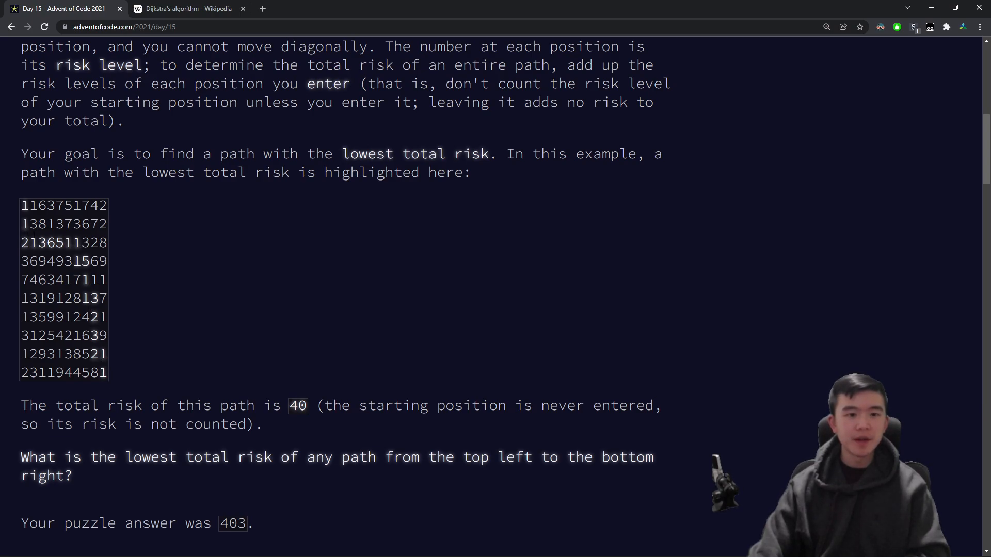
mouse_move(221, 270)
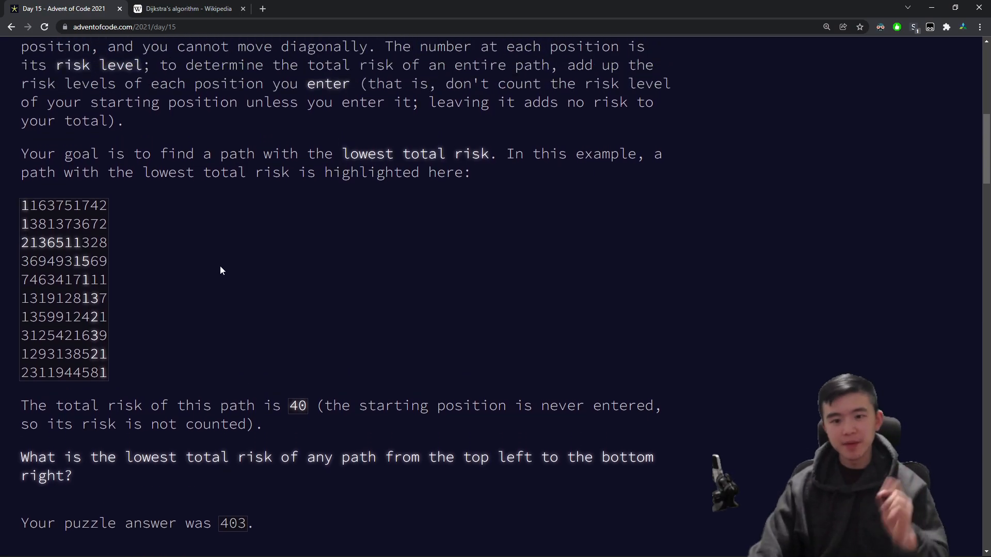
scroll("down", 3)
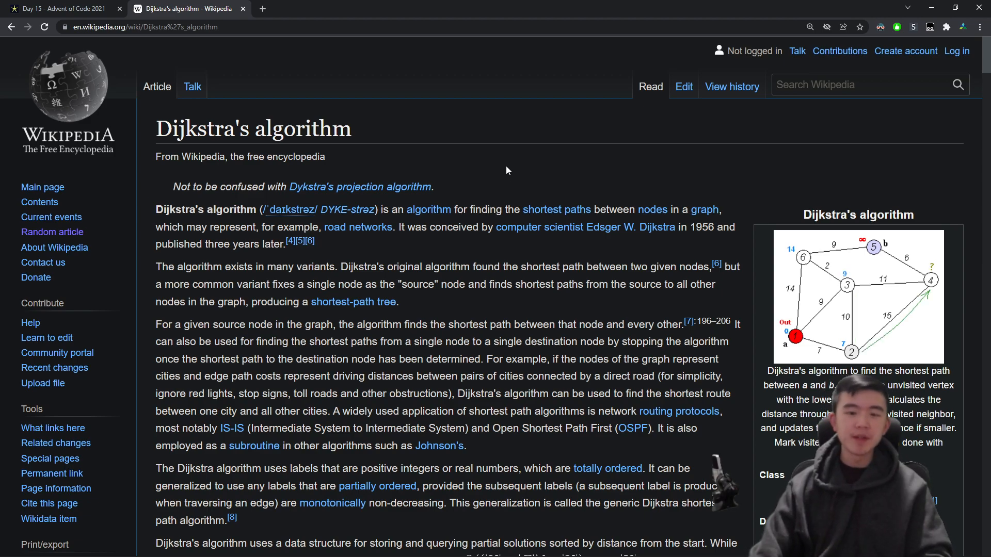
Step: Return to the Day 15 page and scroll through Part Two's five-times-larger map
left_click(60, 9)
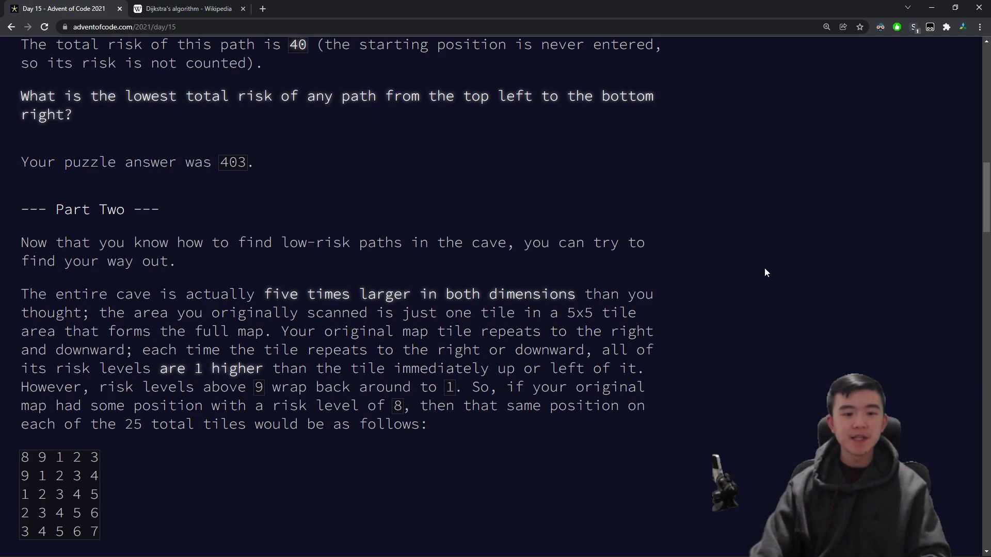
mouse_move(294, 157)
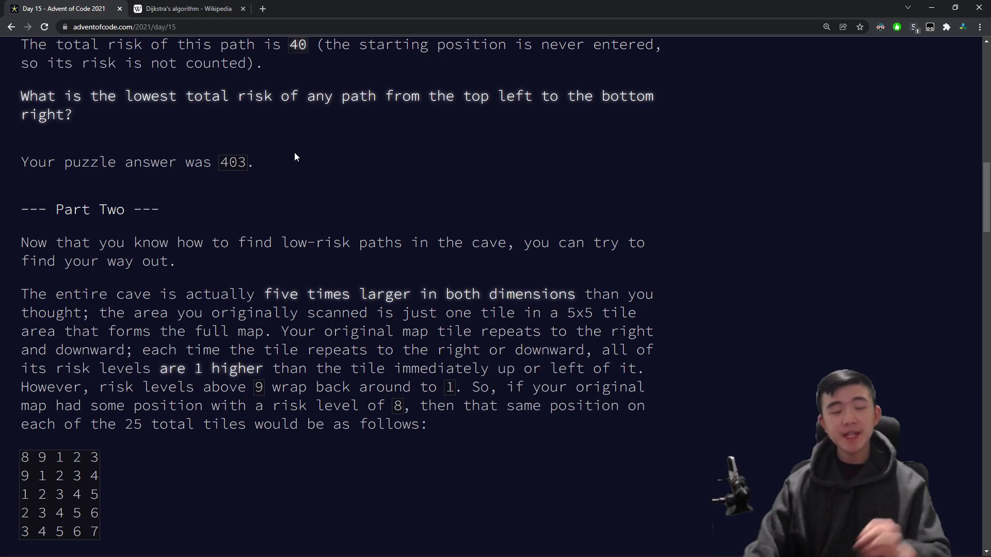
mouse_move(402, 236)
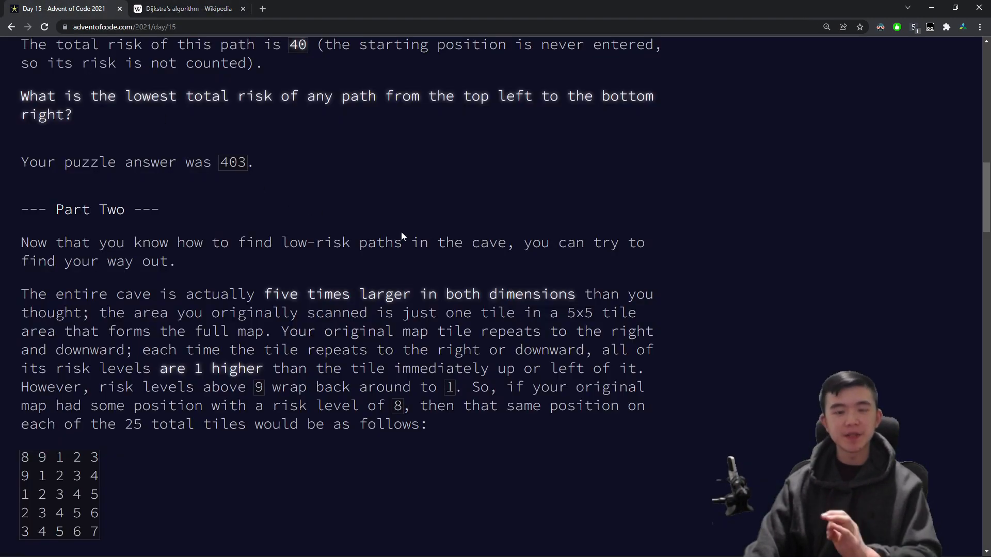
scroll("down", 3)
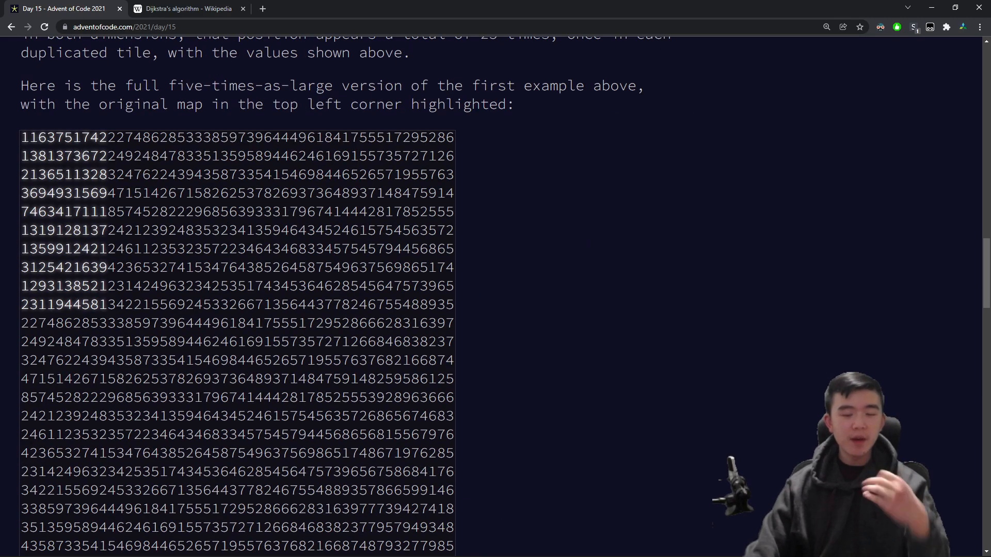
scroll("down", 3)
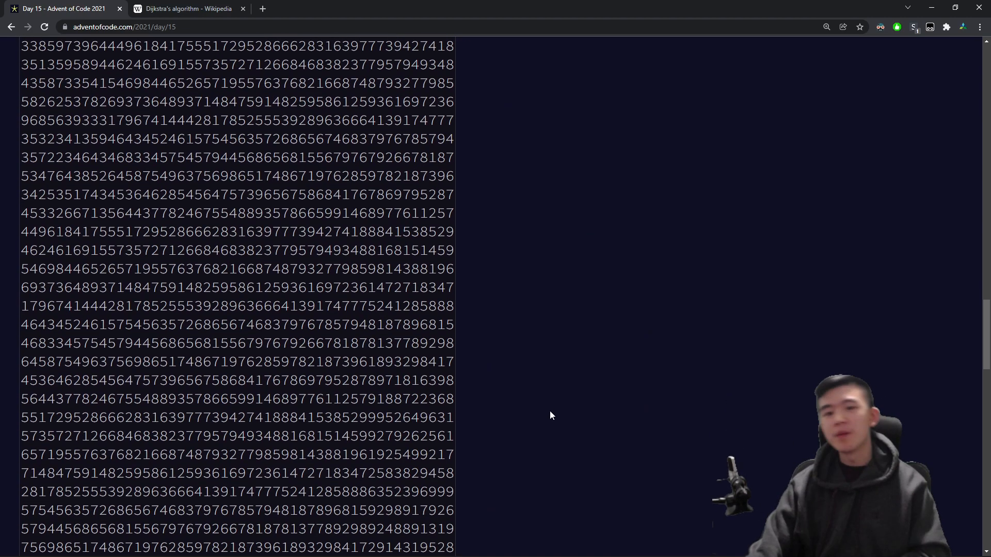
scroll("up", 3)
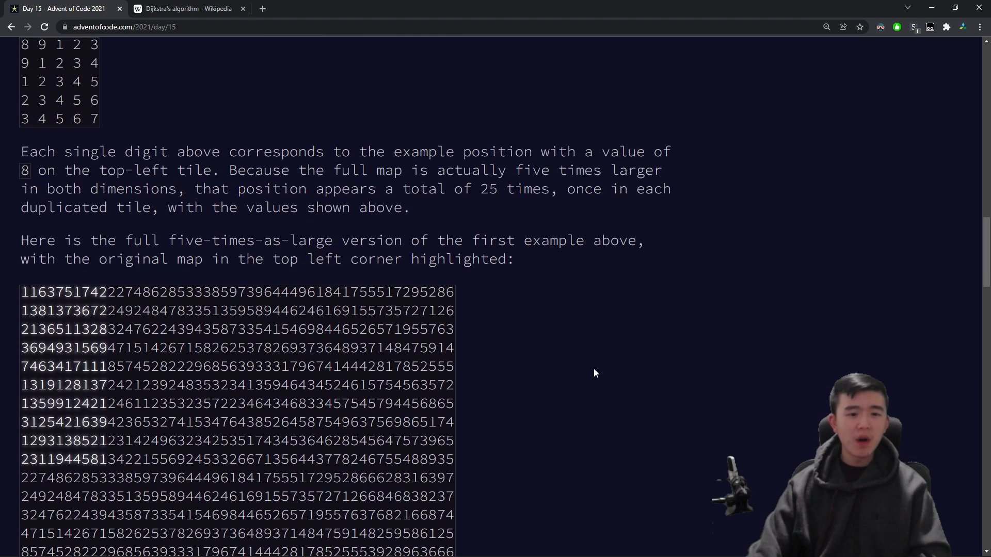
scroll("down", 3)
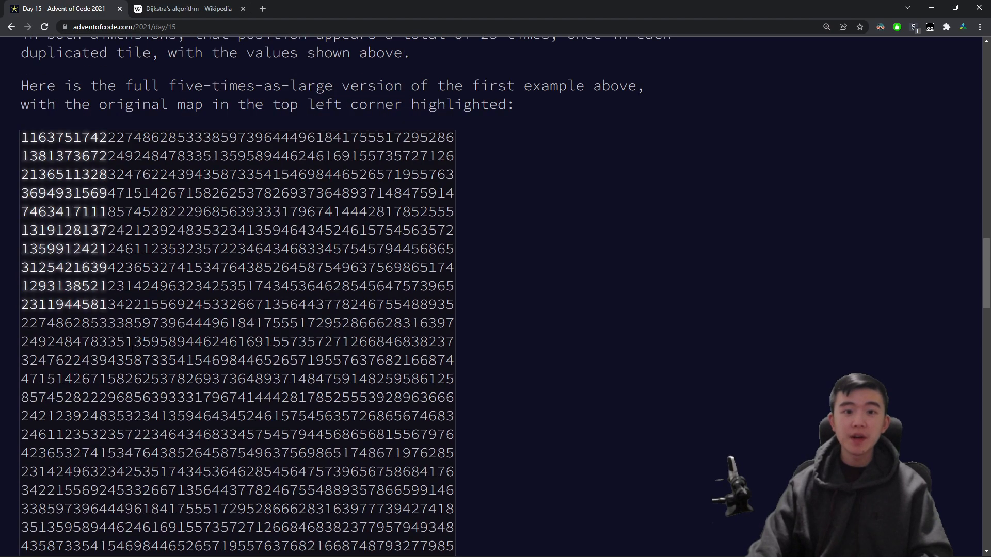
scroll("down", 3)
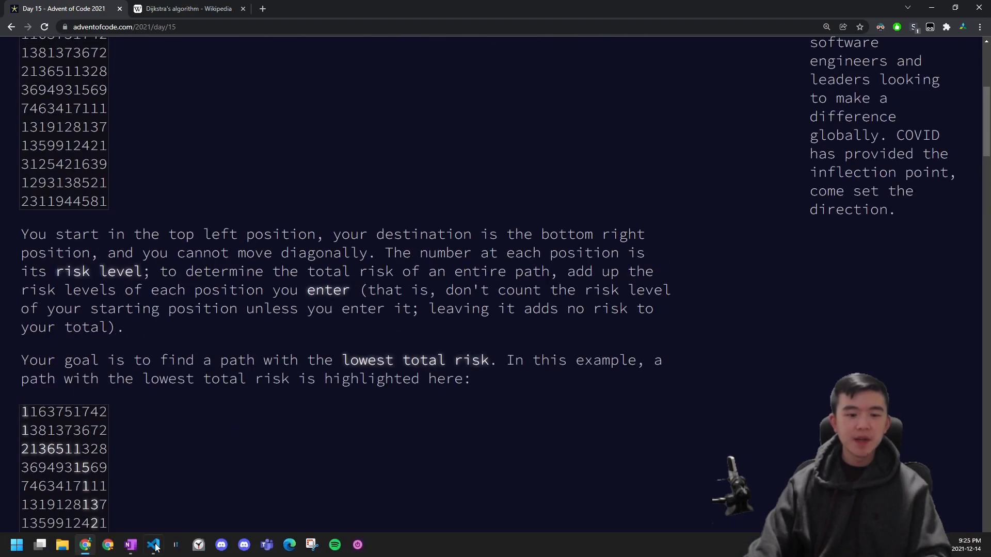
scroll("down", 3)
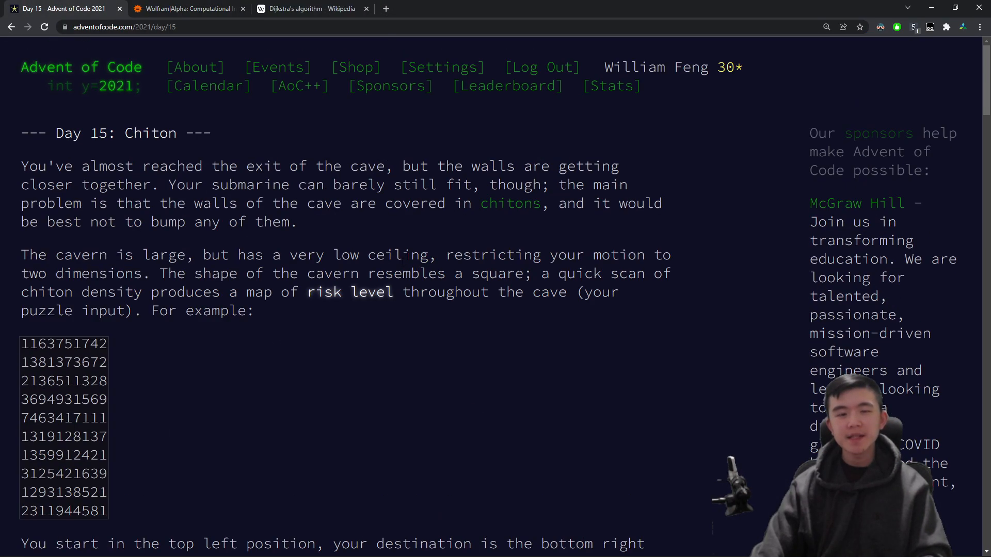
Step: Switch to Wolfram Alpha and view the 59-digit result of 200 choose 100
left_click(187, 9)
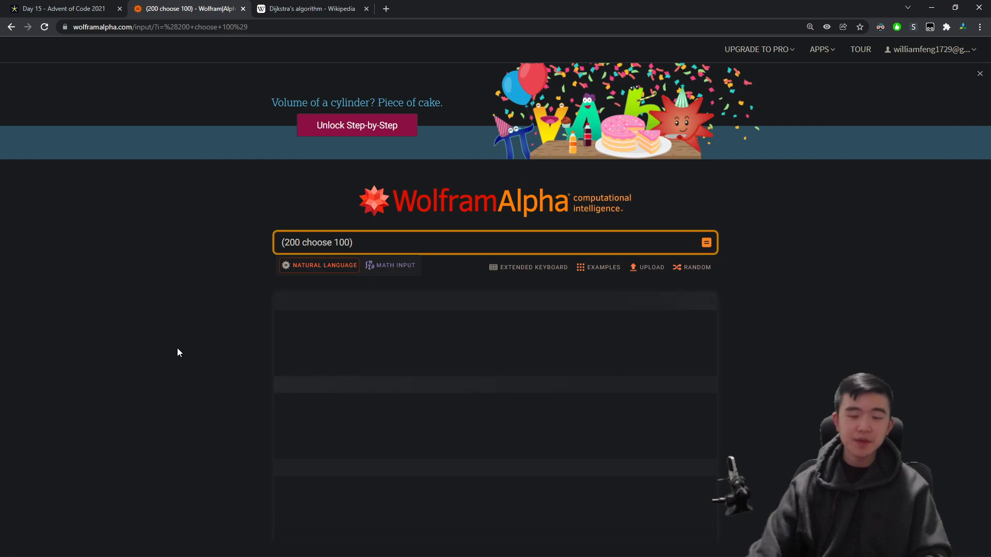
left_click(706, 242)
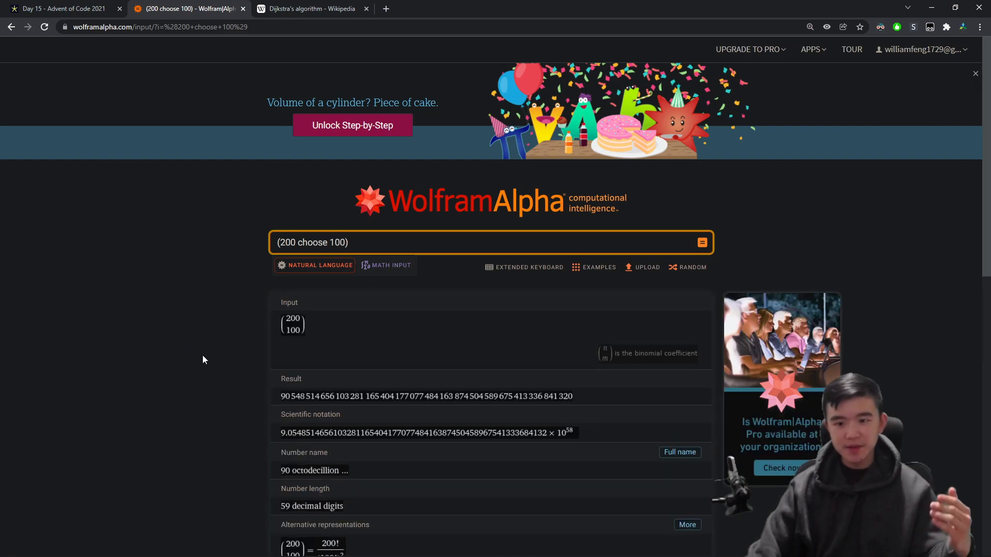
mouse_move(217, 388)
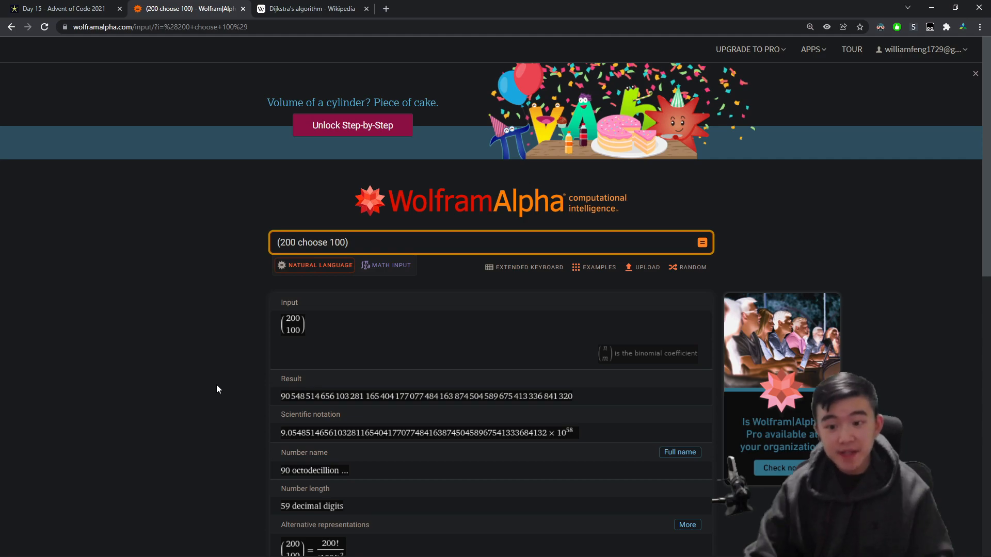
Step: Back on the Day 15 page, scroll down to Part Two's enlarged example map
left_click(60, 8)
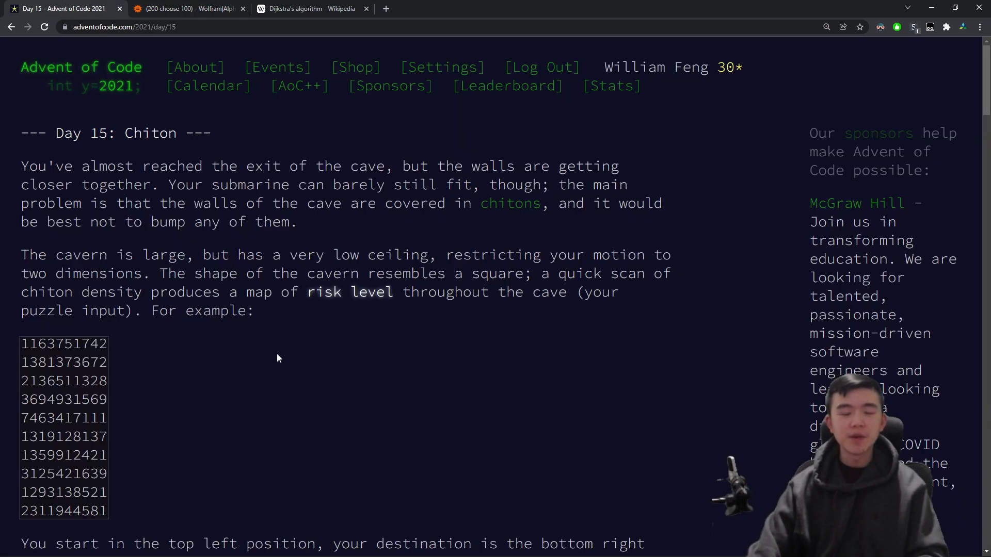
scroll("down", 3)
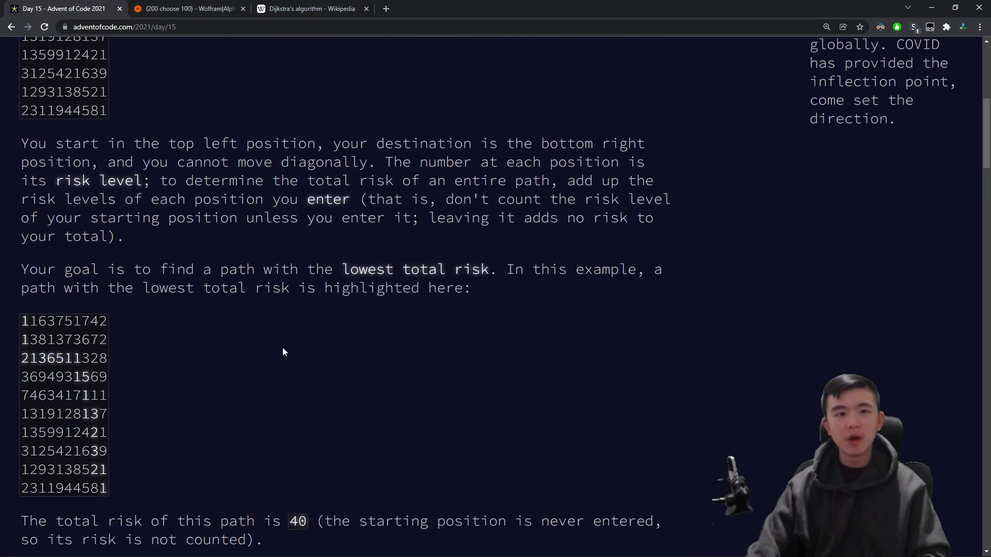
scroll("up", 3)
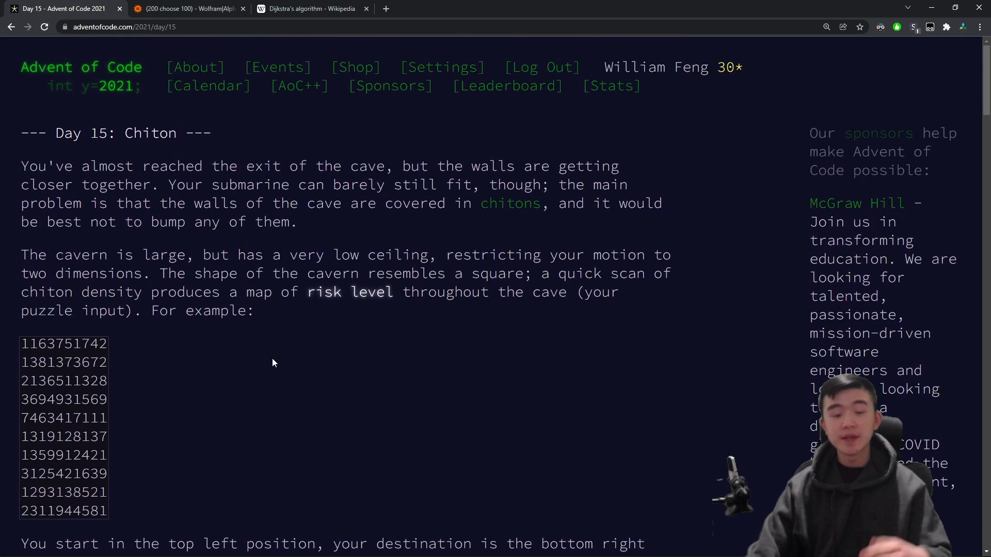
scroll("down", 3)
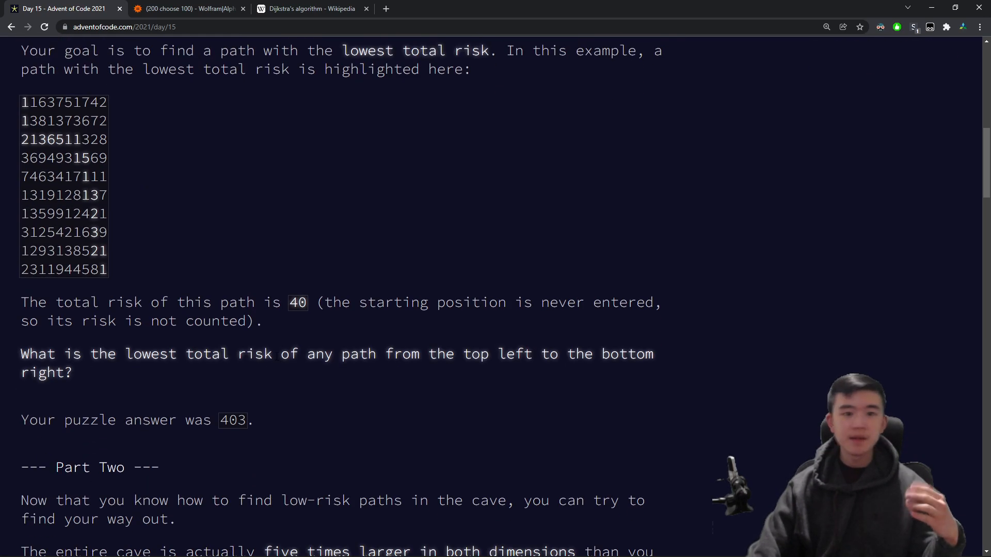
scroll("down", 3)
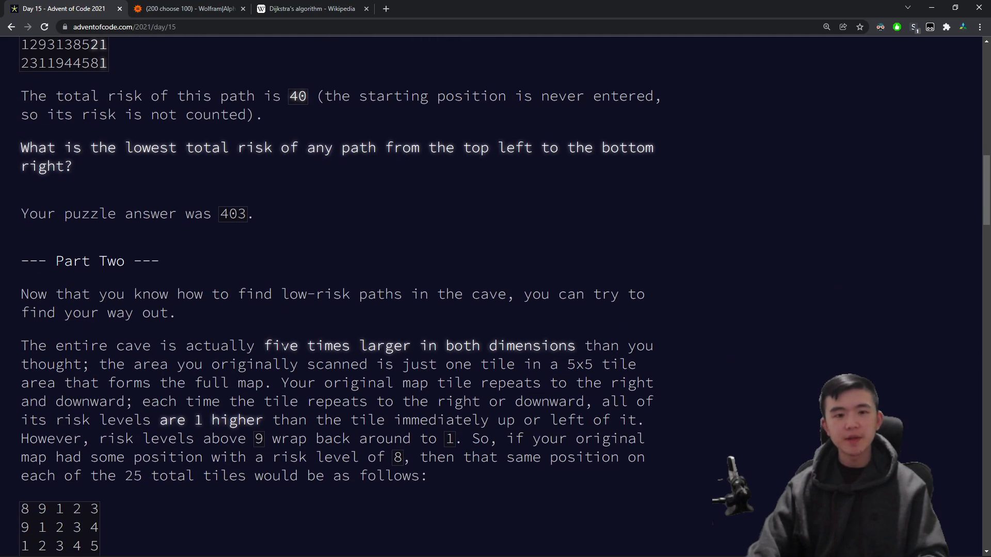
scroll("down", 3)
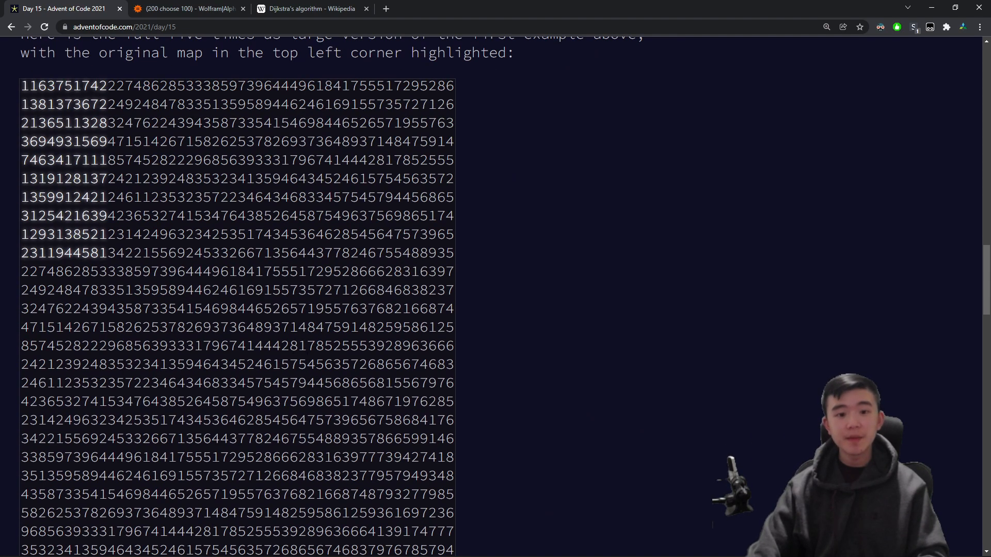
Step: Skim the Dijkstra's algorithm article down to its Algorithm section, then leave for OneNote
left_click(183, 8)
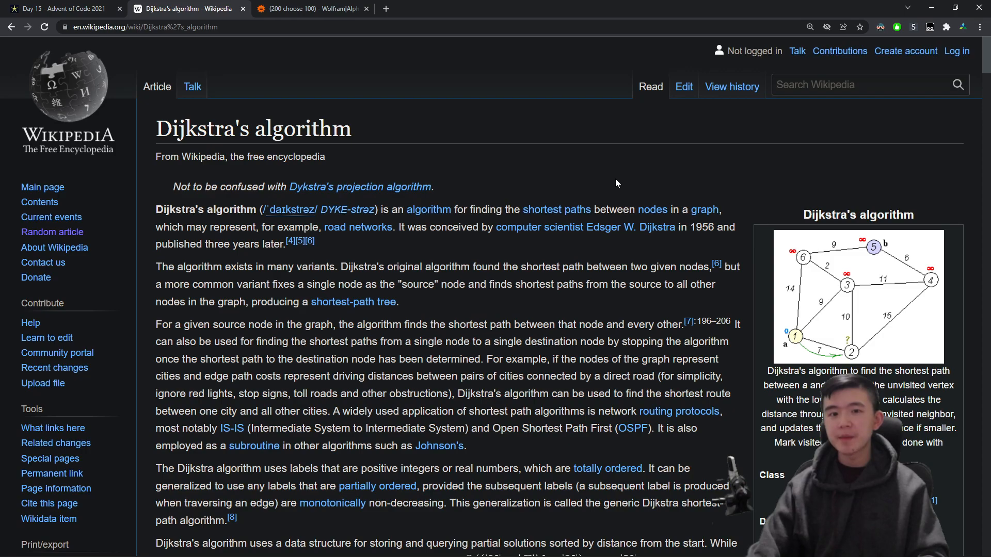
scroll("down", 3)
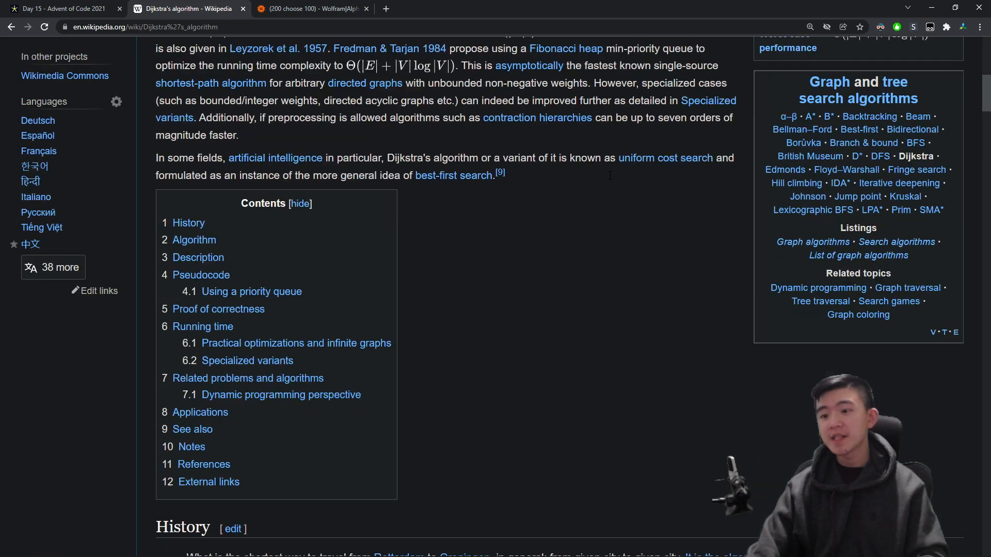
scroll("down", 3)
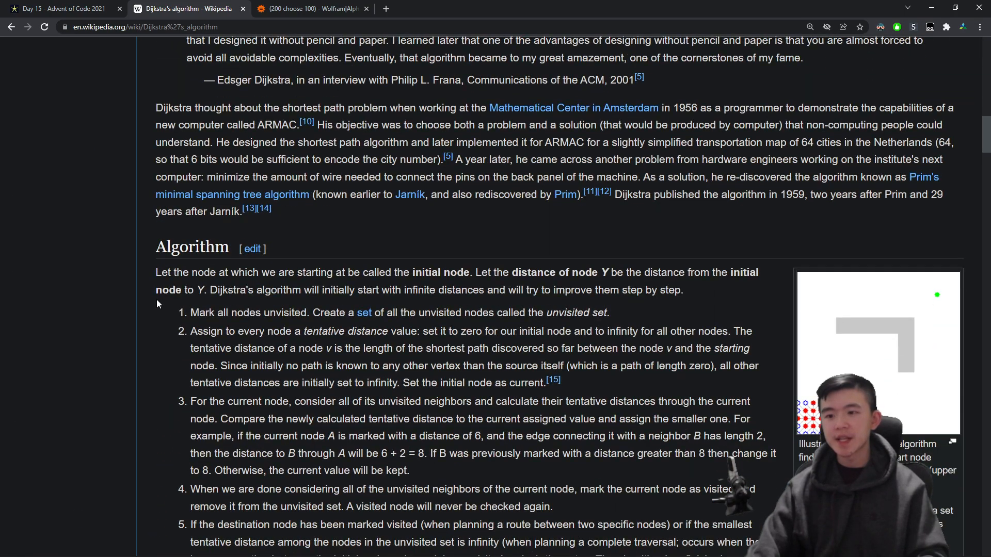
key("alt+tab")
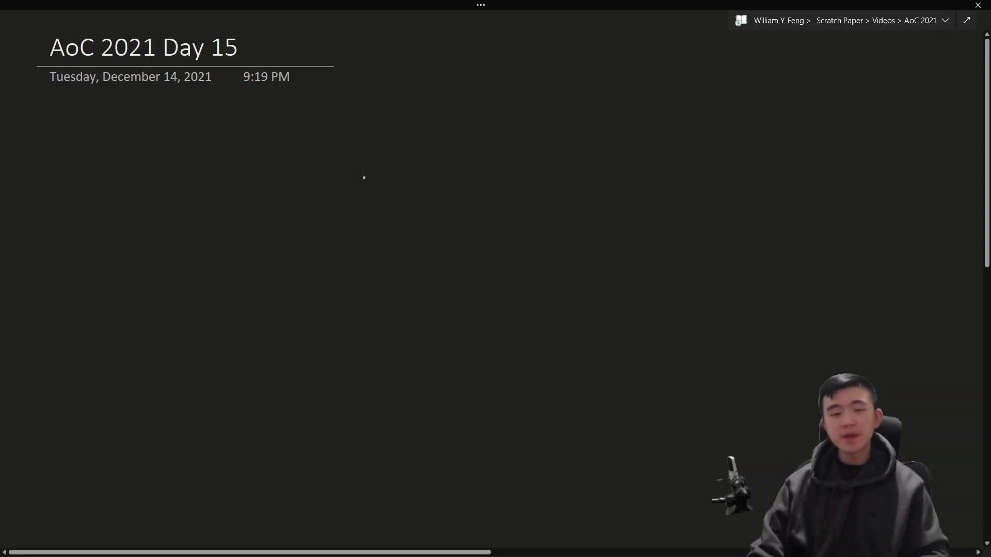
Step: Hand-write a 3×3 sample risk grid, circling the starting 1 and ending 6
key("alt+tab")
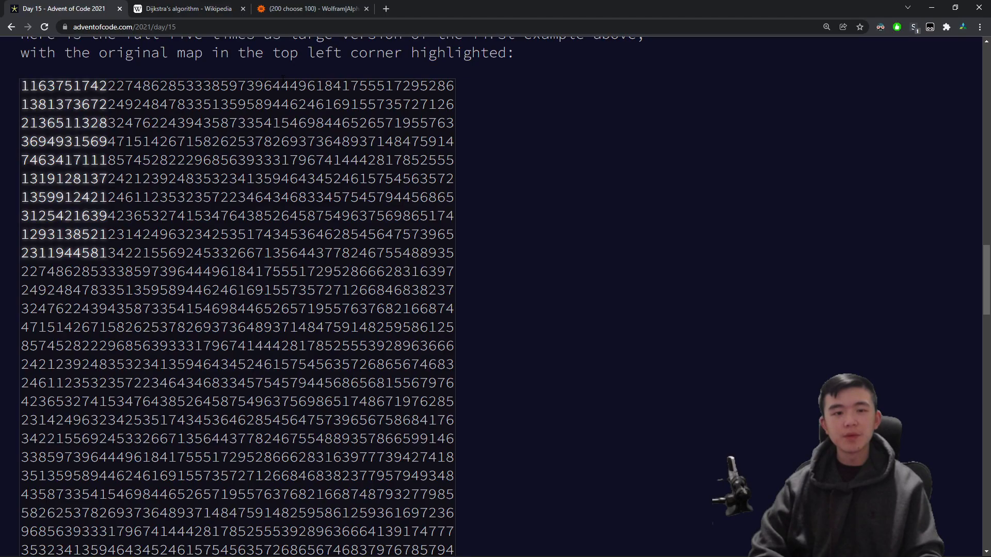
scroll("down", 3)
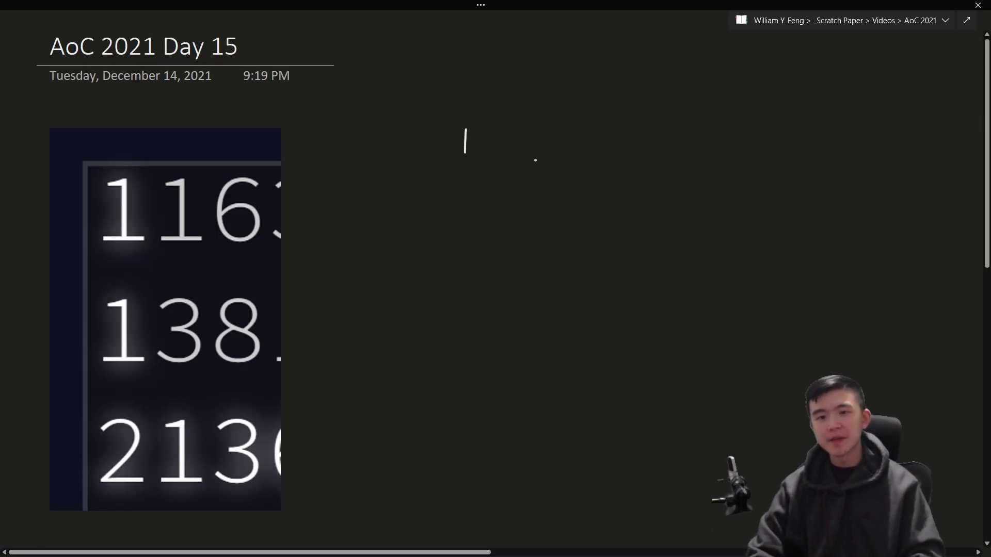
left_click_drag(595, 122, 595, 149)
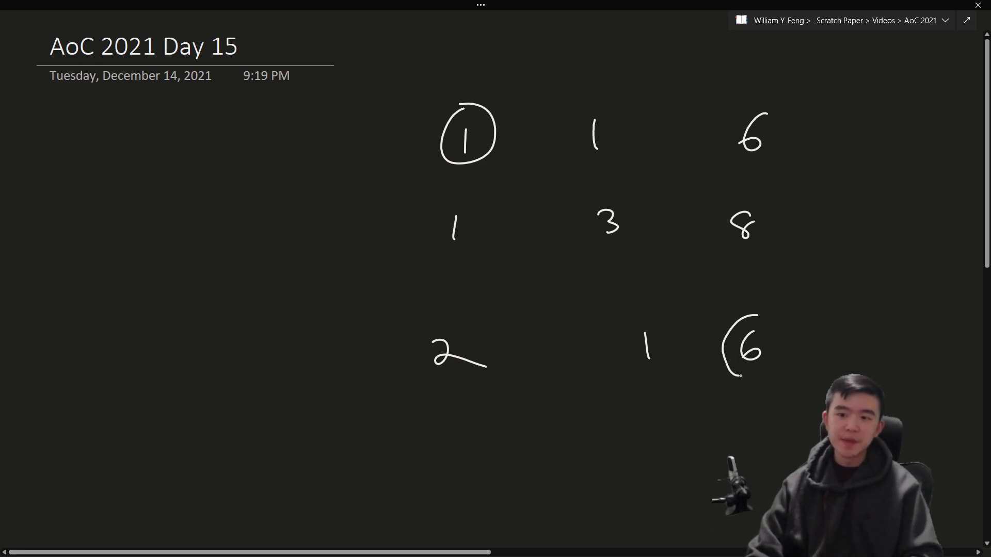
left_click_drag(724, 316, 739, 372)
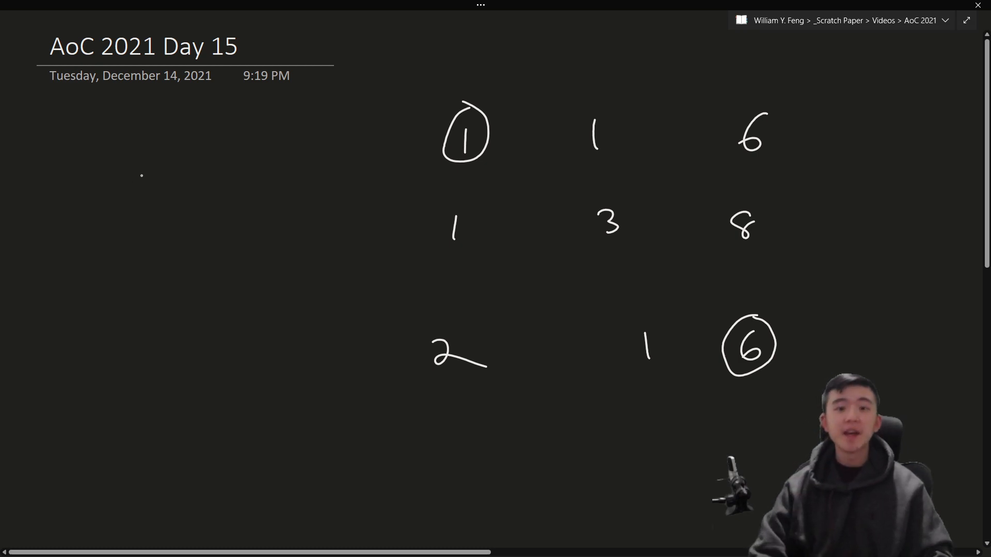
Step: Draw a zero-filled 3×3 distance table, priority queue heading, and starting entry (0,0) with cost 0
left_click_drag(342, 117, 342, 316)
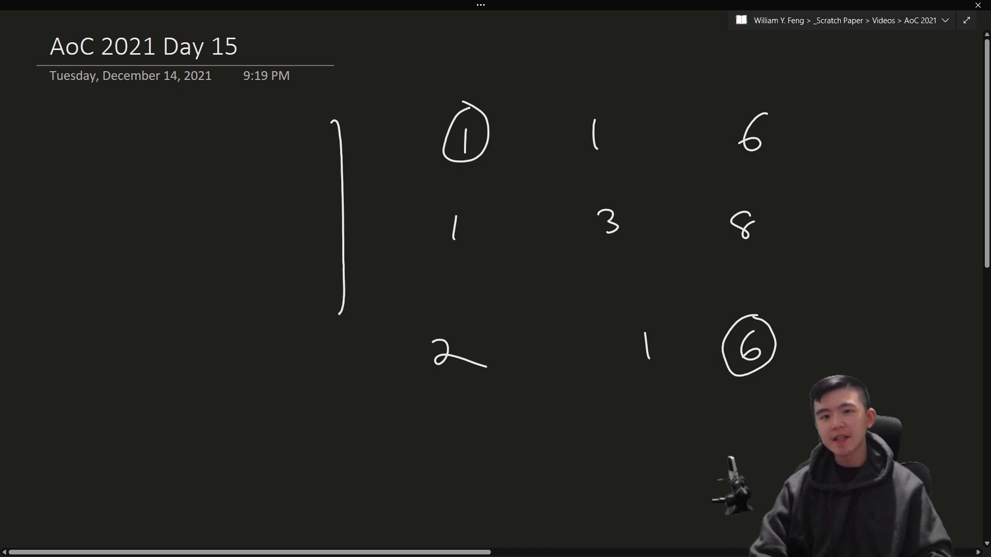
left_click_drag(95, 133, 98, 297)
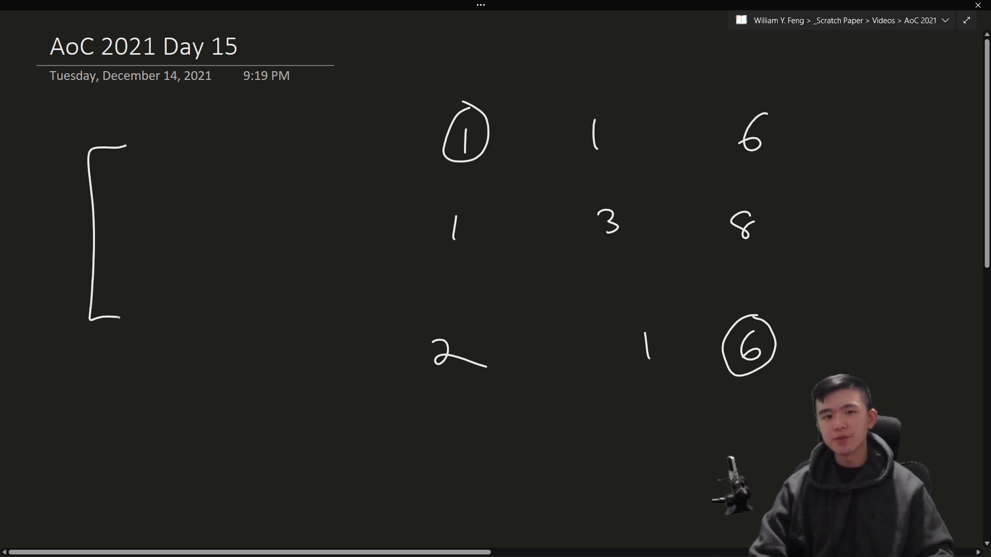
left_click_drag(322, 151, 322, 325)
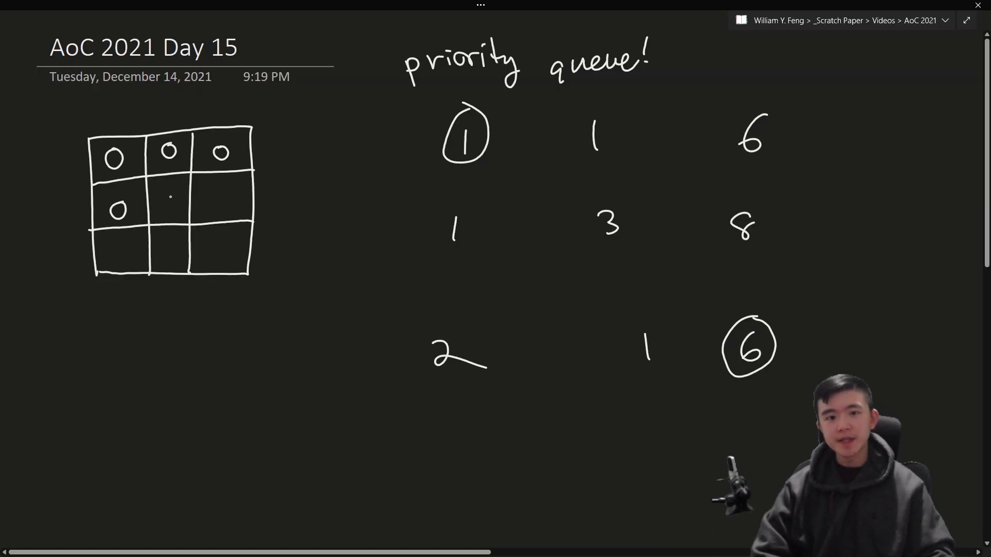
left_click_drag(168, 199, 215, 250)
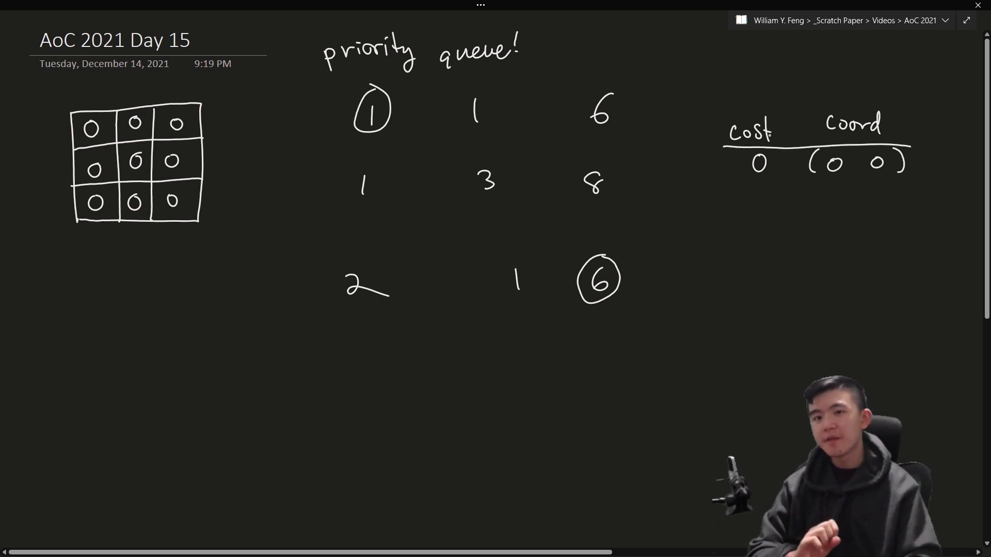
left_click_drag(547, 37, 727, 101)
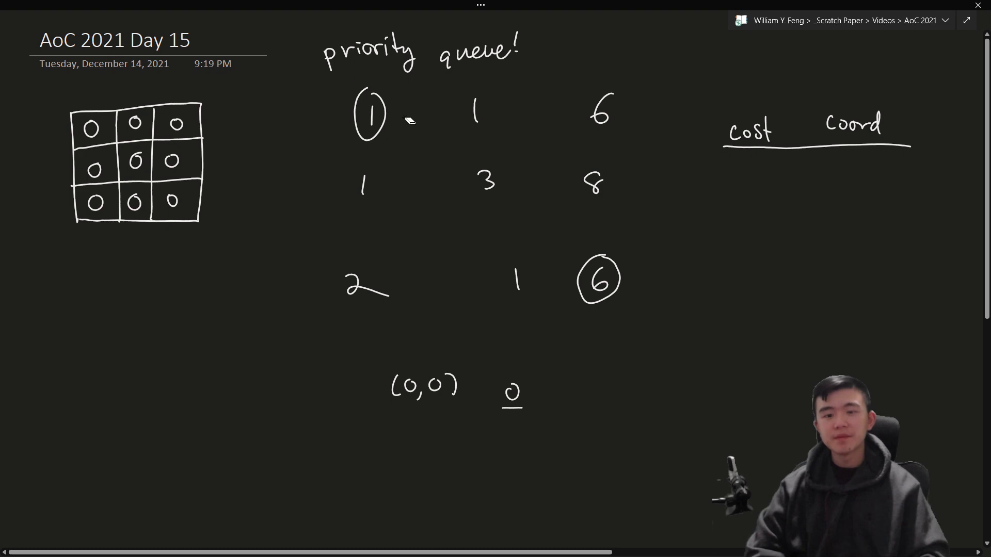
Step: Cross out the start, arrow to its neighbours, and queue costs 1 (1,0), 4 (1,1), 7 (0,2)
left_click_drag(379, 116, 477, 110)
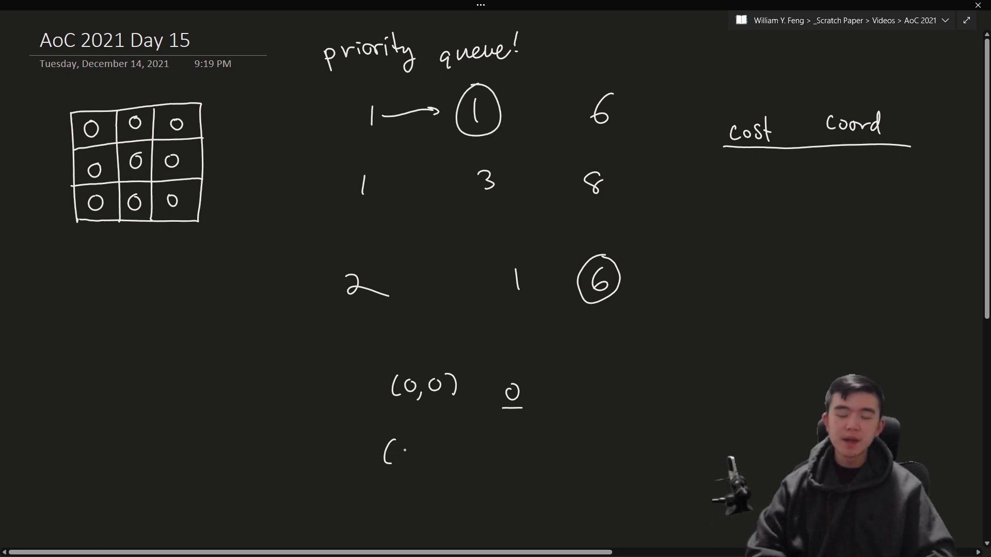
type("(0,1)")
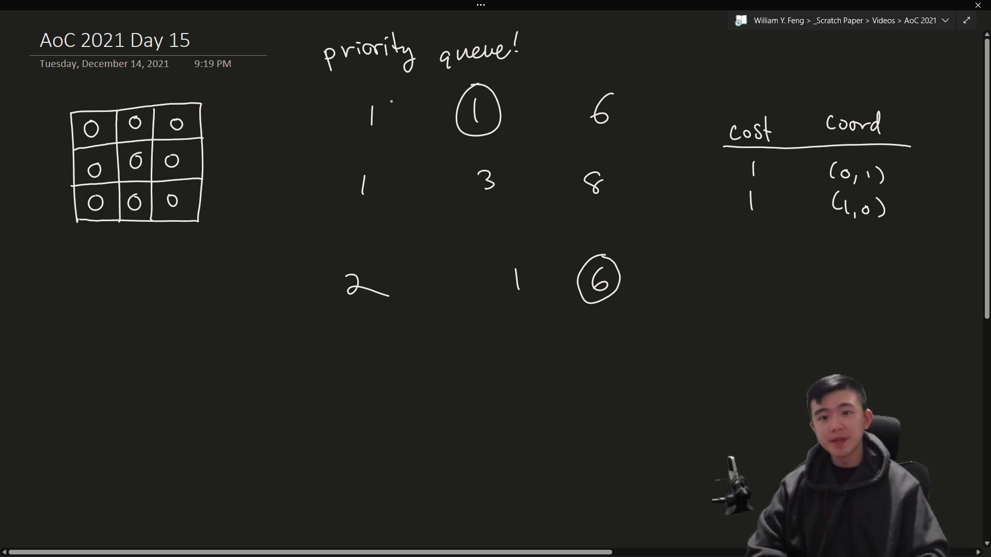
left_click_drag(357, 101, 389, 130)
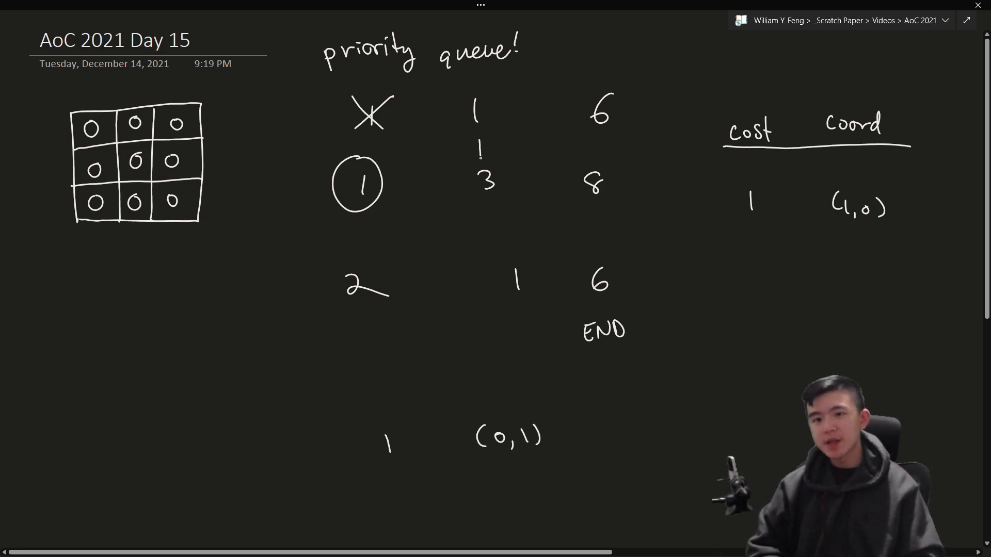
left_click_drag(480, 113, 556, 110)
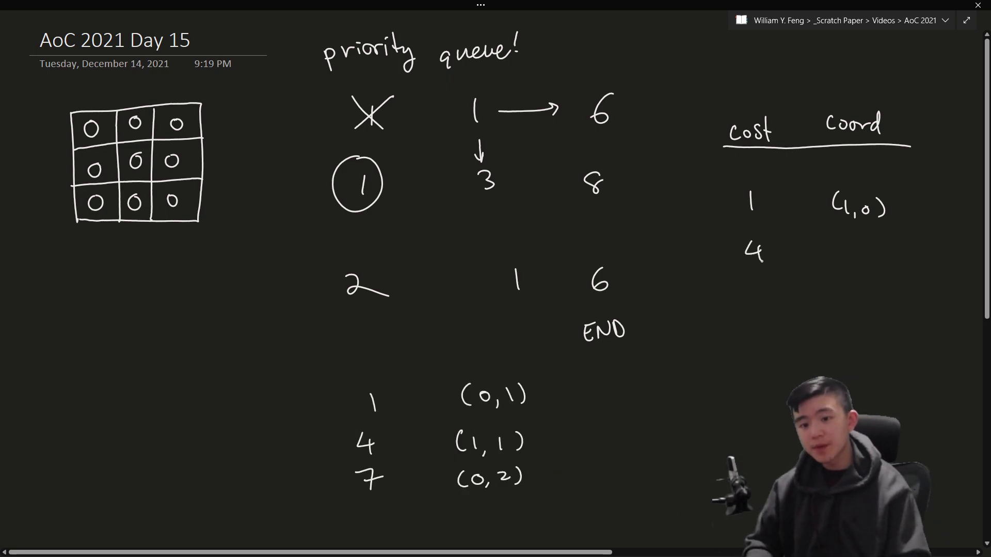
left_click_drag(294, 440, 581, 509)
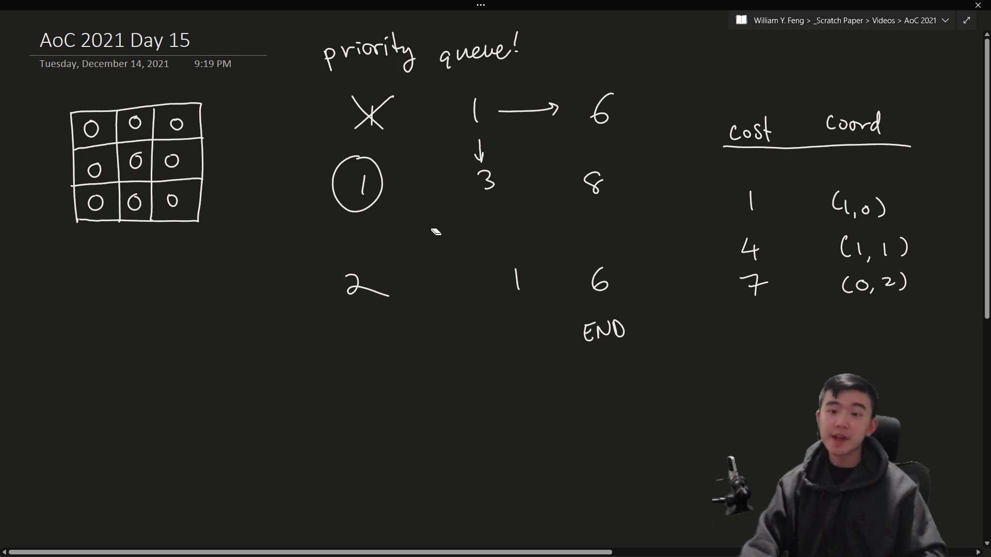
Step: Cross out the visited 1, arrow to the 3 and 2, and note 4 (1,1) in the queue
left_click_drag(455, 110, 493, 113)
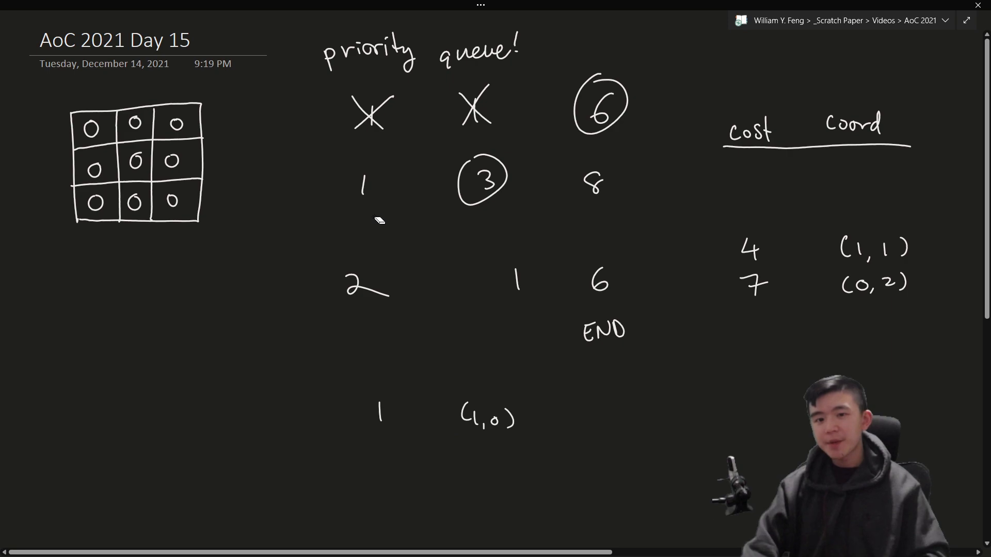
left_click_drag(373, 184, 449, 184)
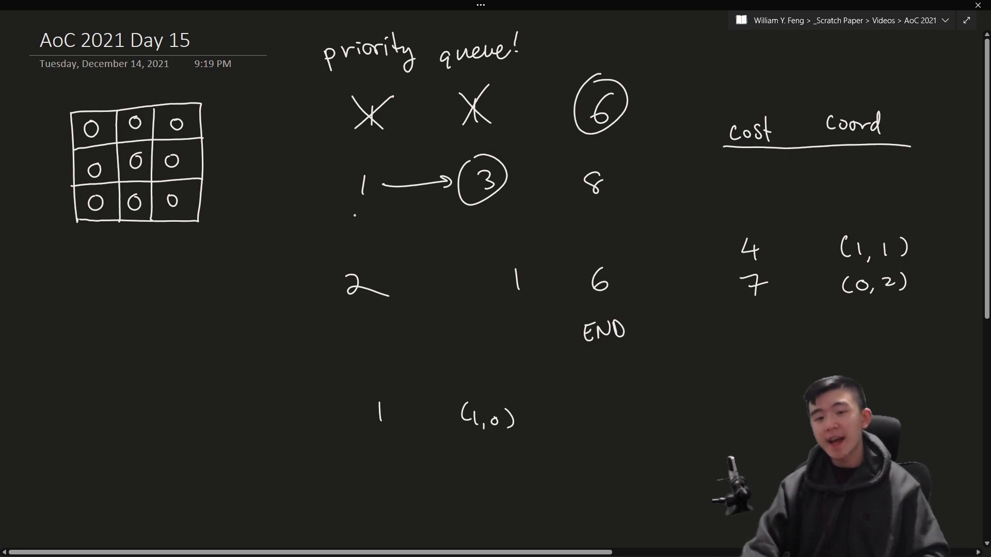
left_click_drag(354, 217, 354, 259)
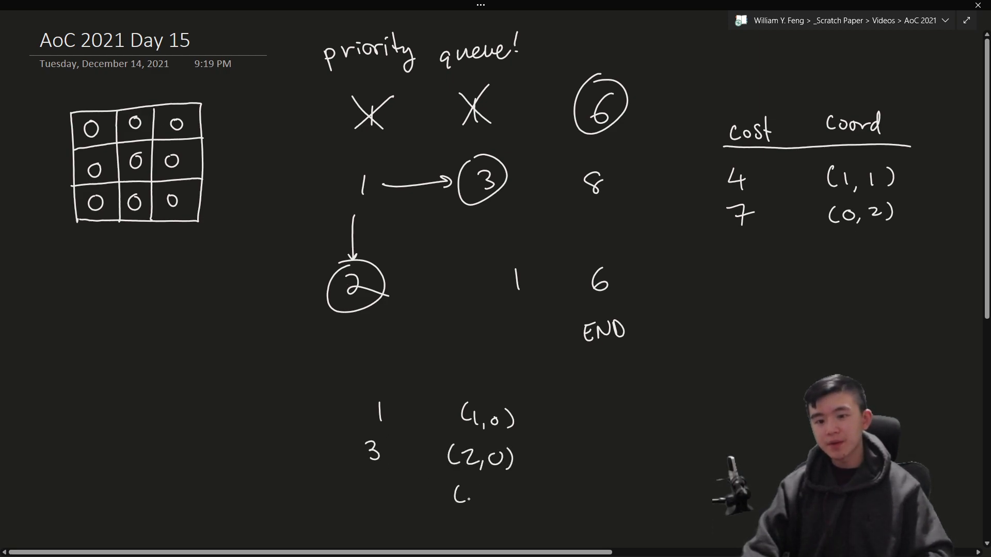
type("4  (1,1)")
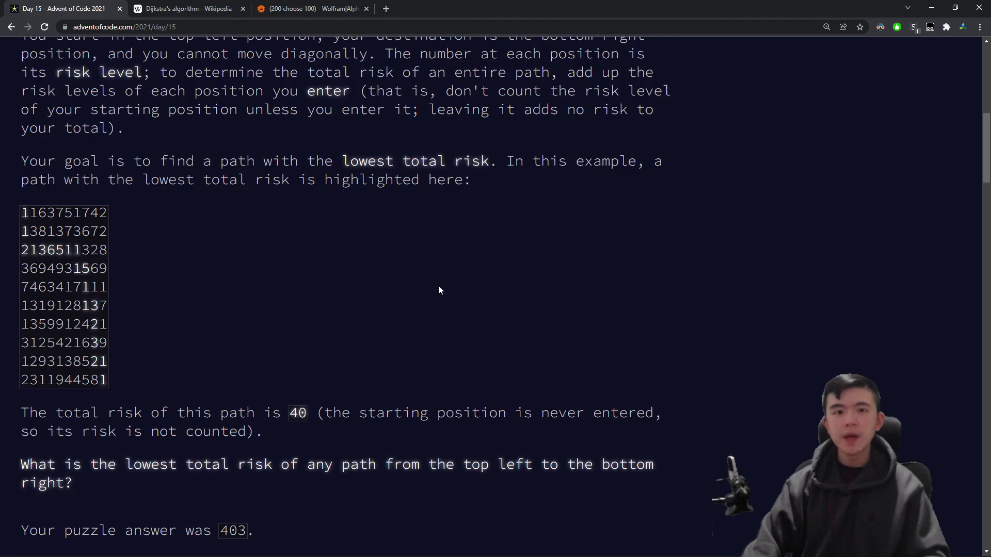
Step: Compare the Wikipedia Dijkstra's algorithm steps against the Day 15 puzzle page
left_click(187, 8)
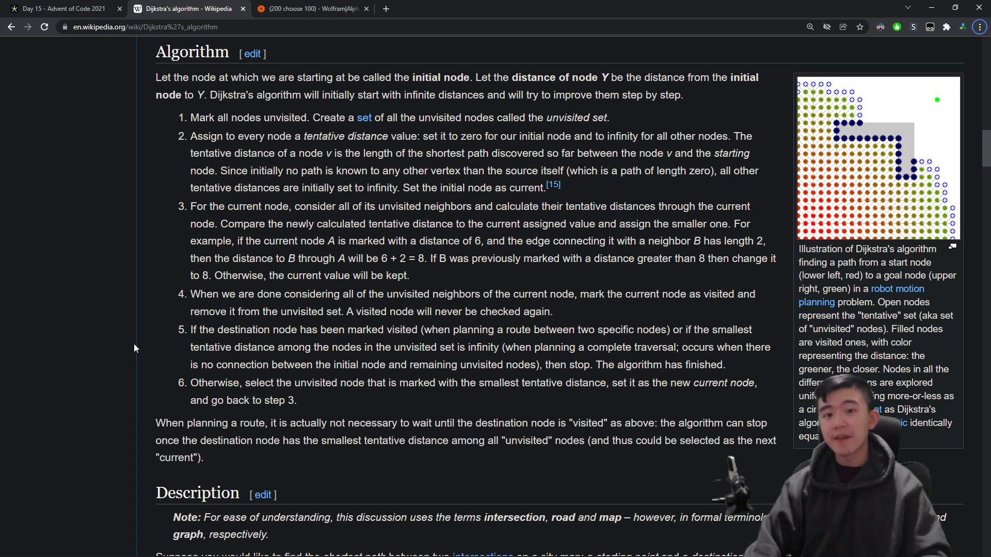
left_click(60, 8)
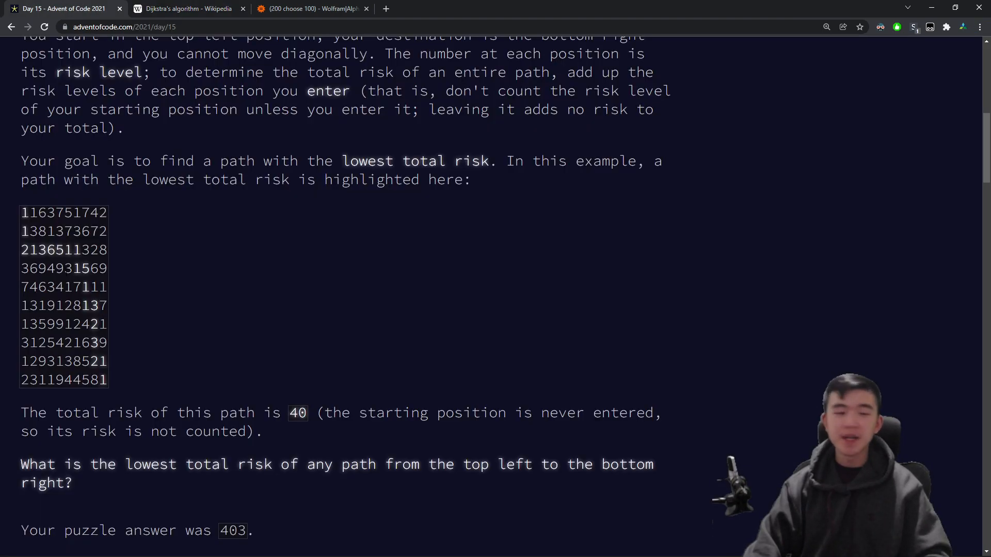
left_click(184, 8)
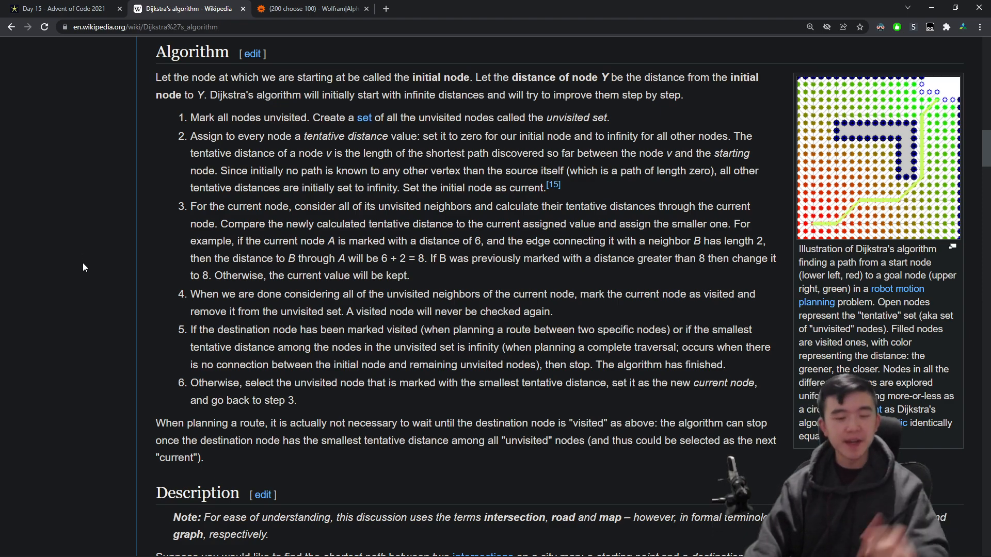
mouse_move(131, 170)
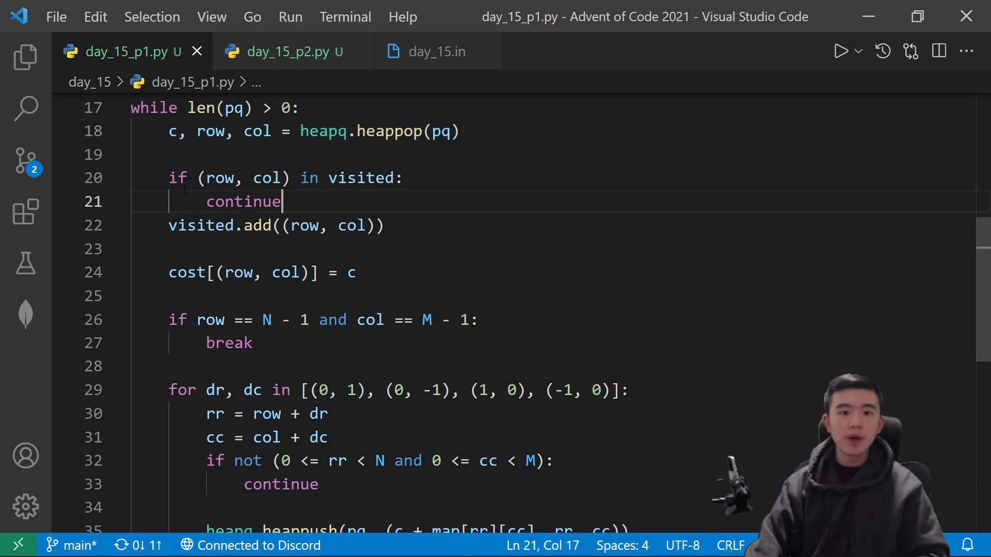
Step: Highlight the heap-initialisation lines in day_15_p1.py while explaining the search setup
left_click_drag(168, 178, 283, 201)
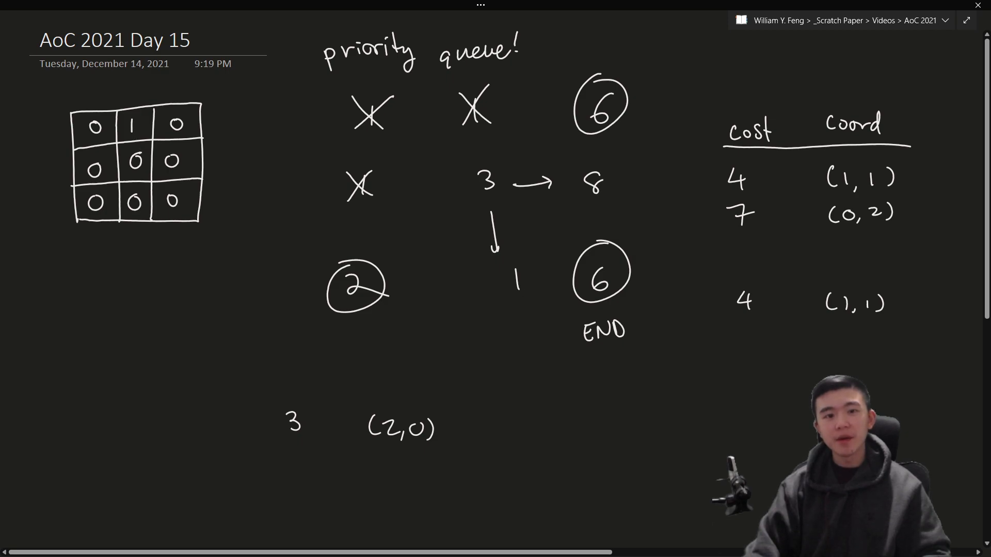
Step: Pen the newly discovered costs into the middle row of the hand-drawn distance grid
type("5")
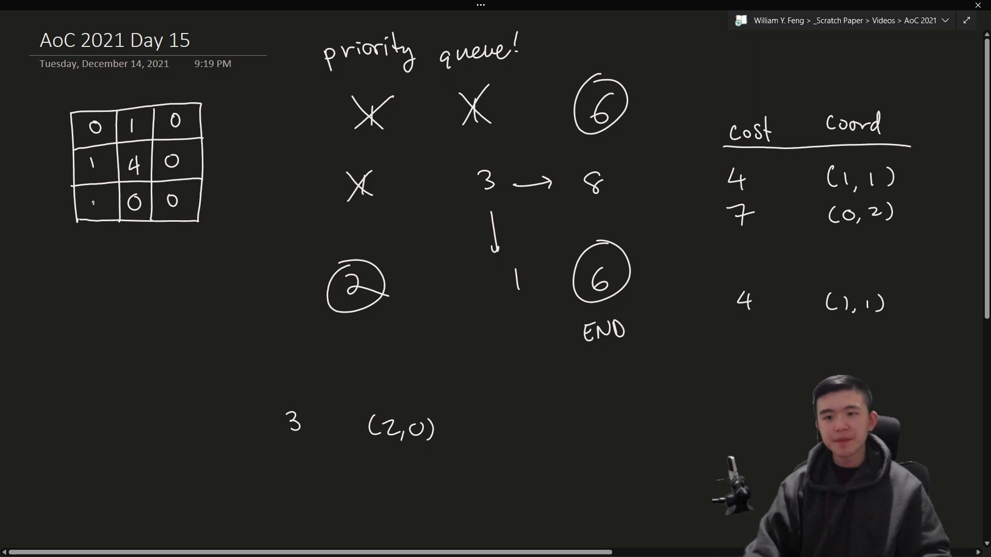
type("3")
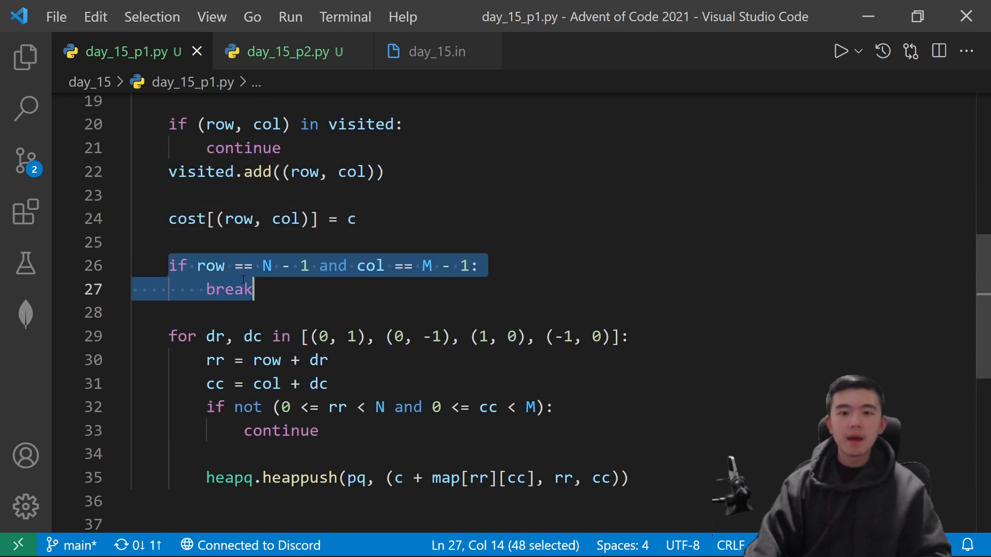
Step: Highlight the early-exit check and the neighbour loop starting at line 29 of day_15_p1.py
scroll("down", 3)
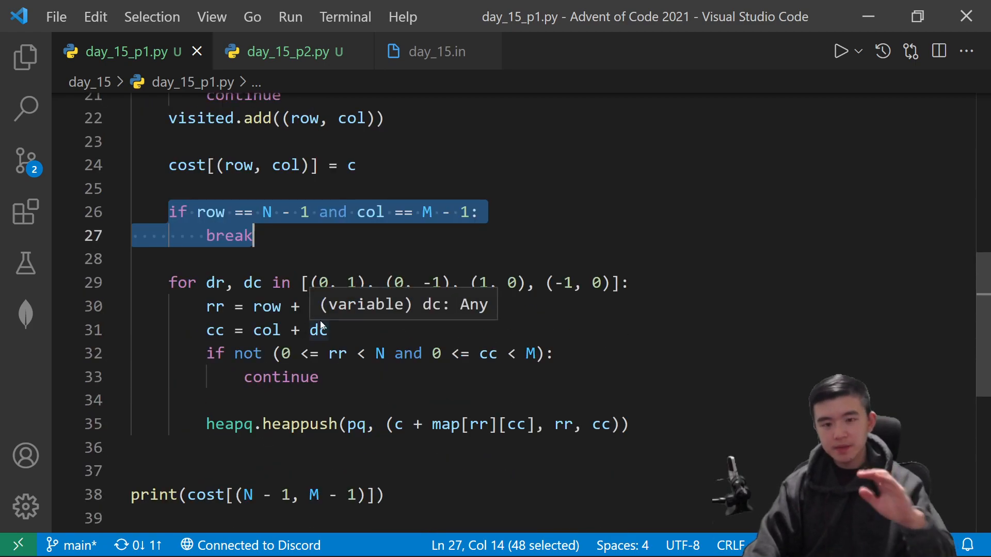
left_click(159, 282)
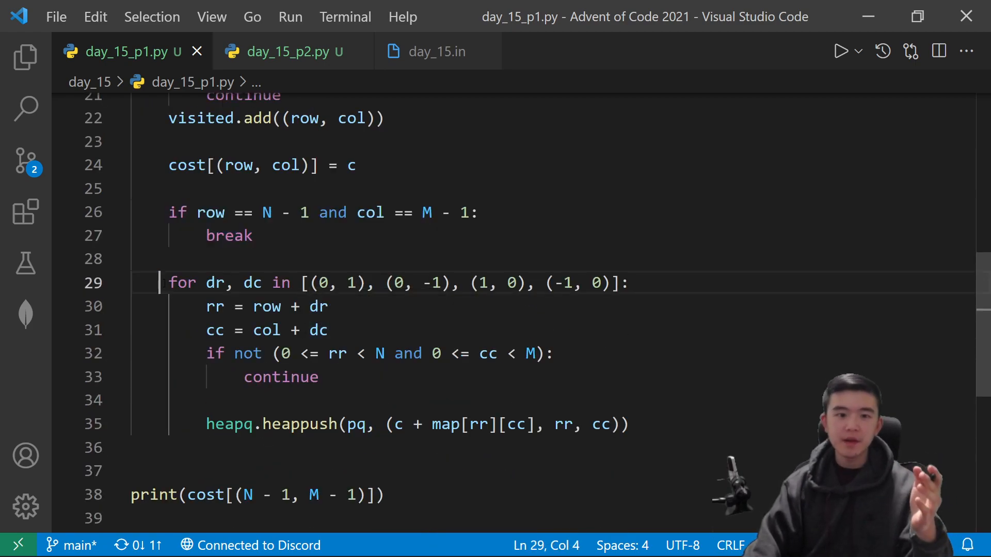
left_click_drag(168, 283, 629, 424)
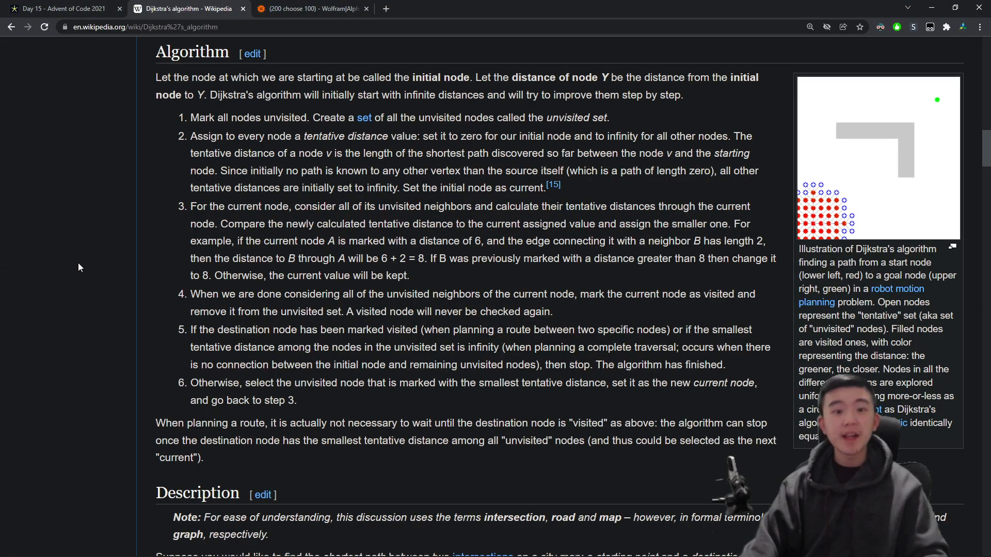
Step: Return to the Day 15 puzzle page and scroll down to the Part Two description
left_click(60, 8)
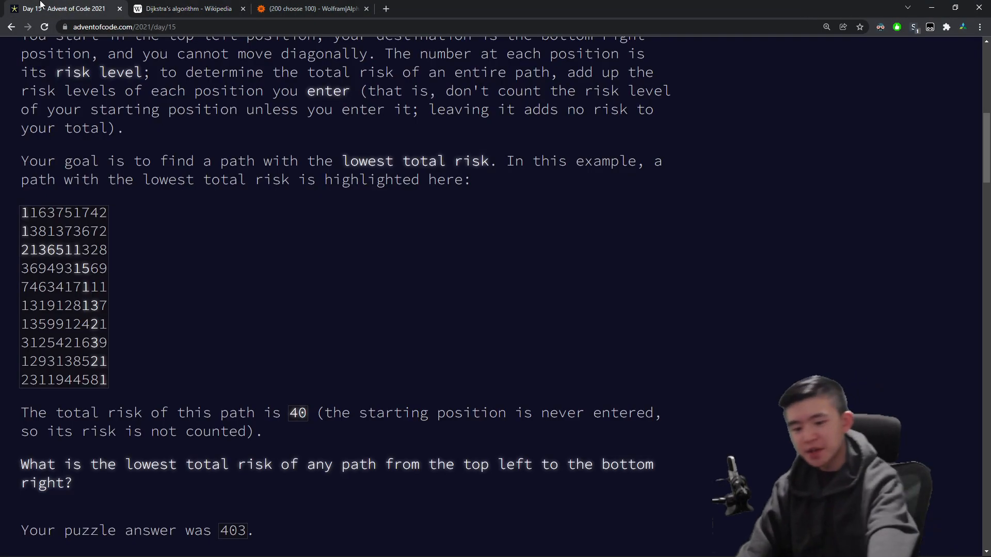
scroll("down", 3)
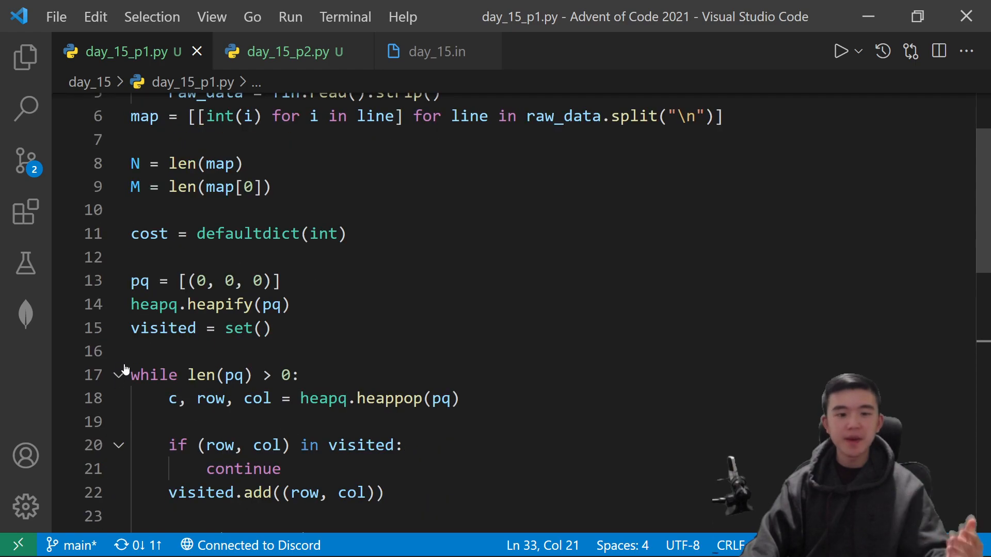
left_click(118, 374)
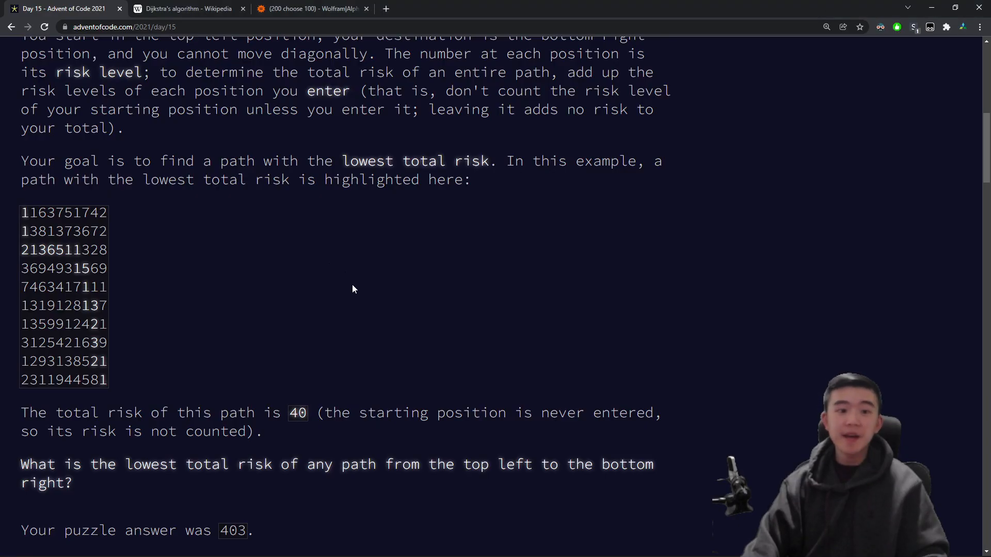
scroll("down", 3)
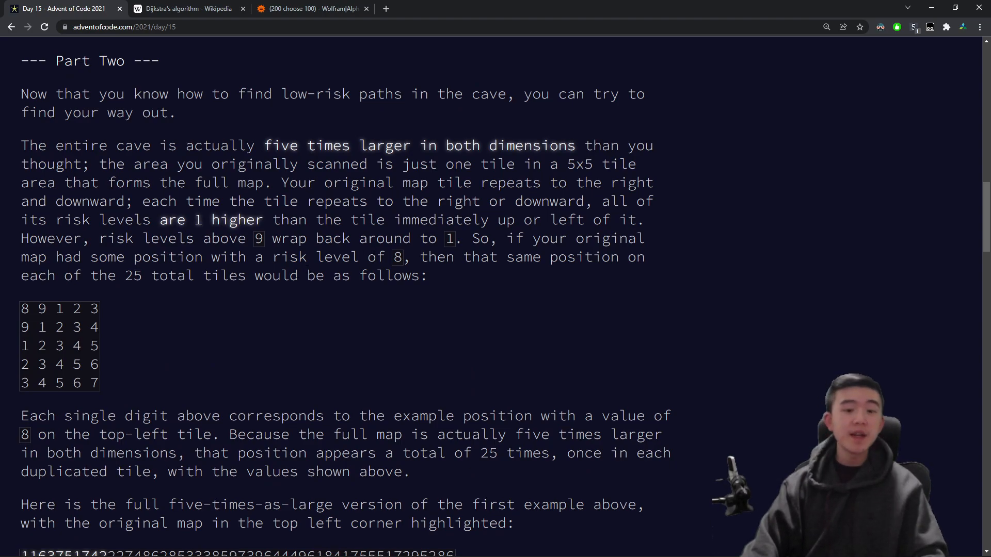
Step: Scroll through Part Two's five-times-larger cave and wrapping risk rules before returning to the code
scroll("down", 3)
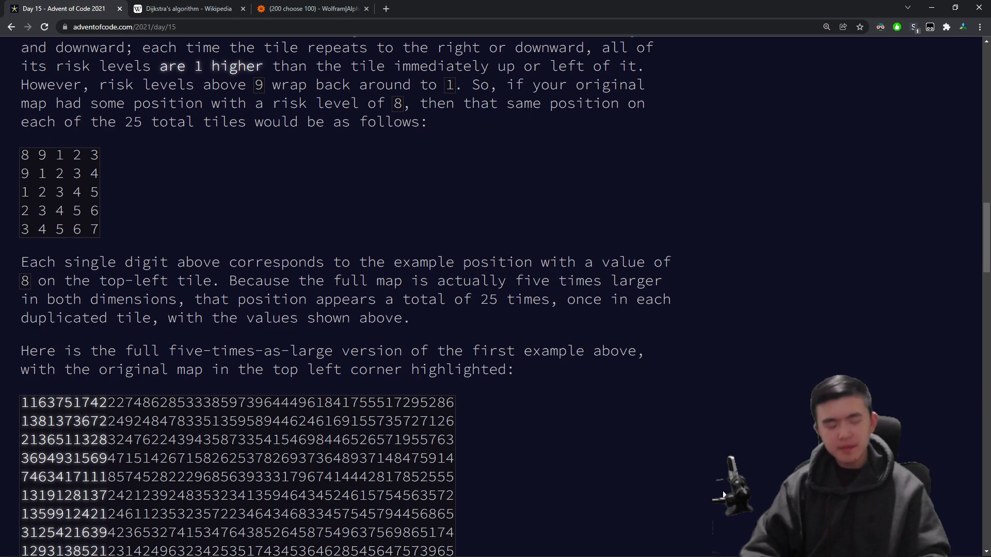
scroll("down", 3)
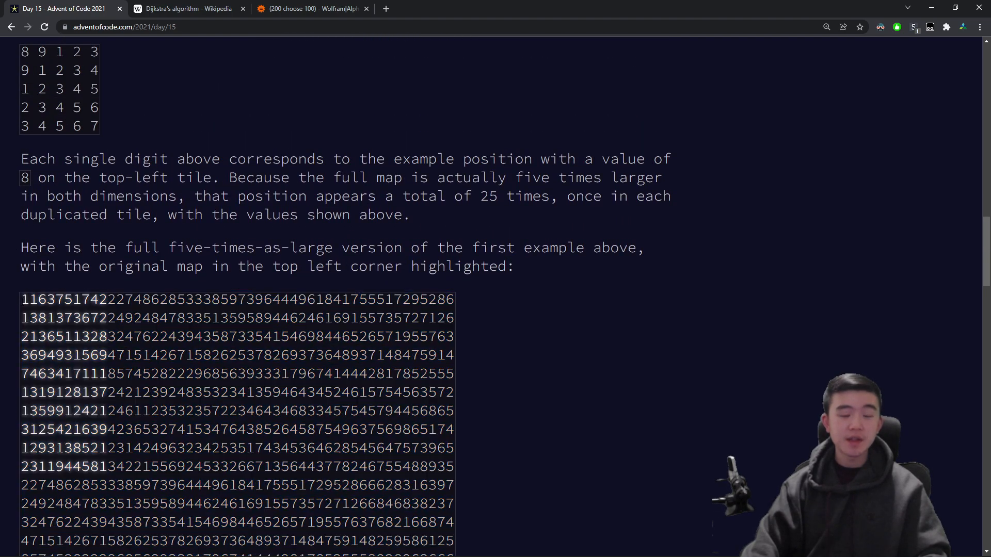
scroll("up", 3)
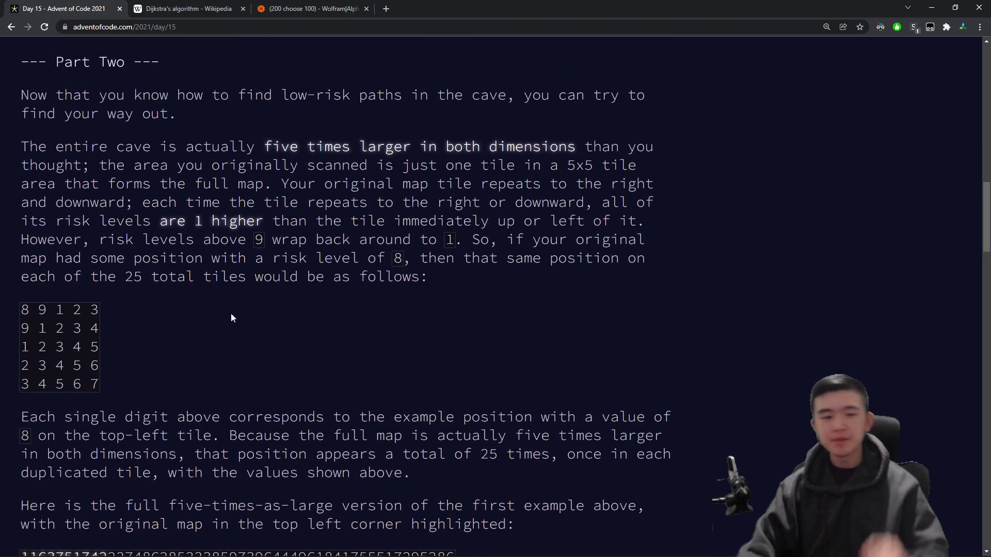
scroll("down", 3)
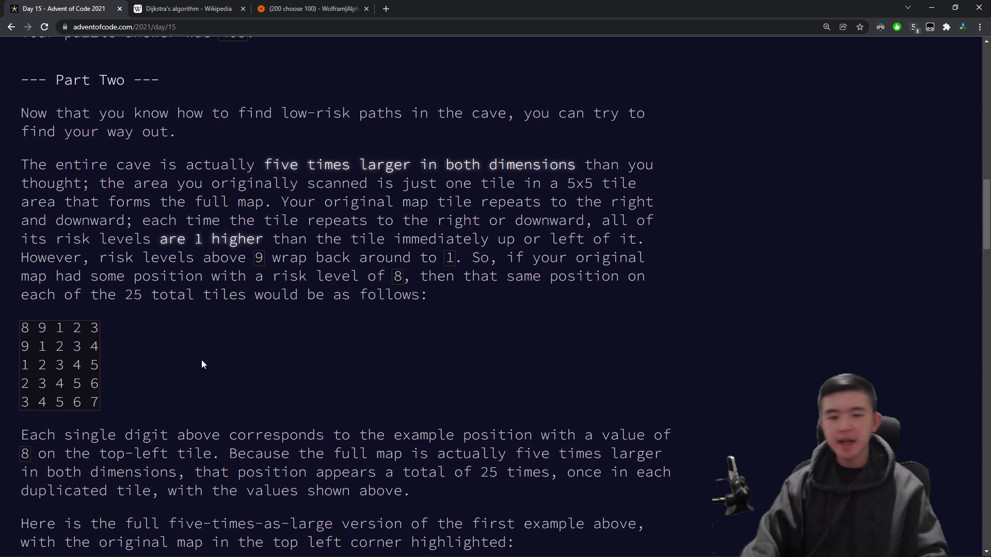
mouse_move(158, 390)
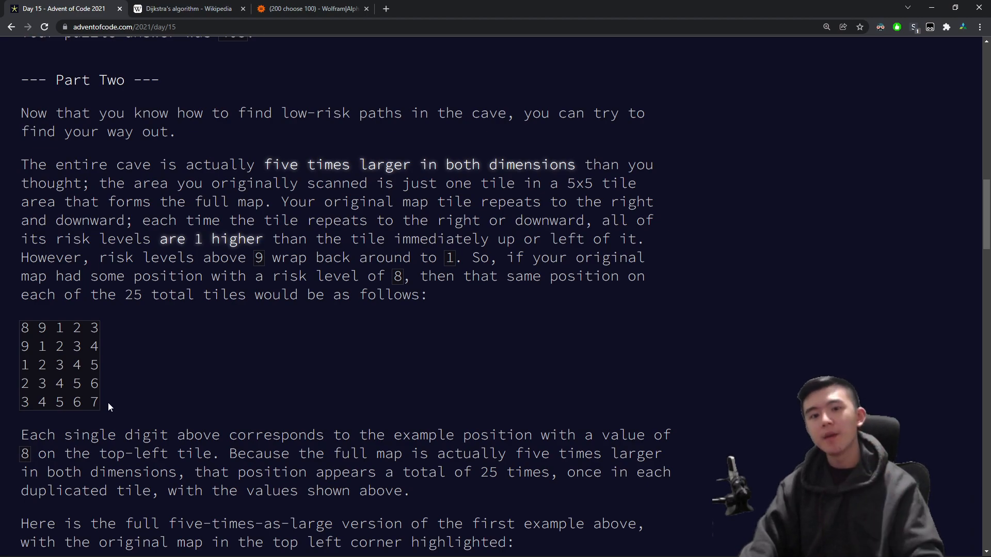
mouse_move(133, 379)
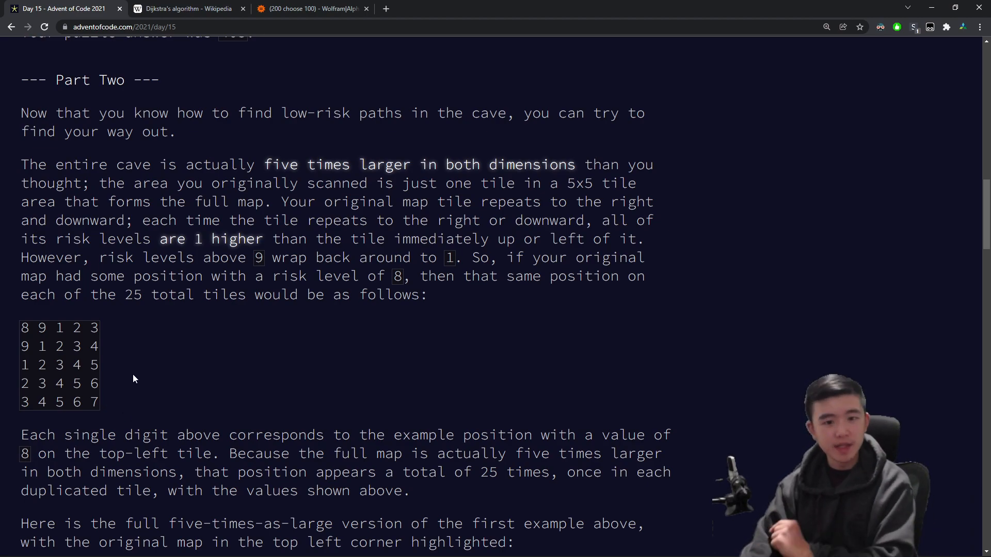
scroll("down", 3)
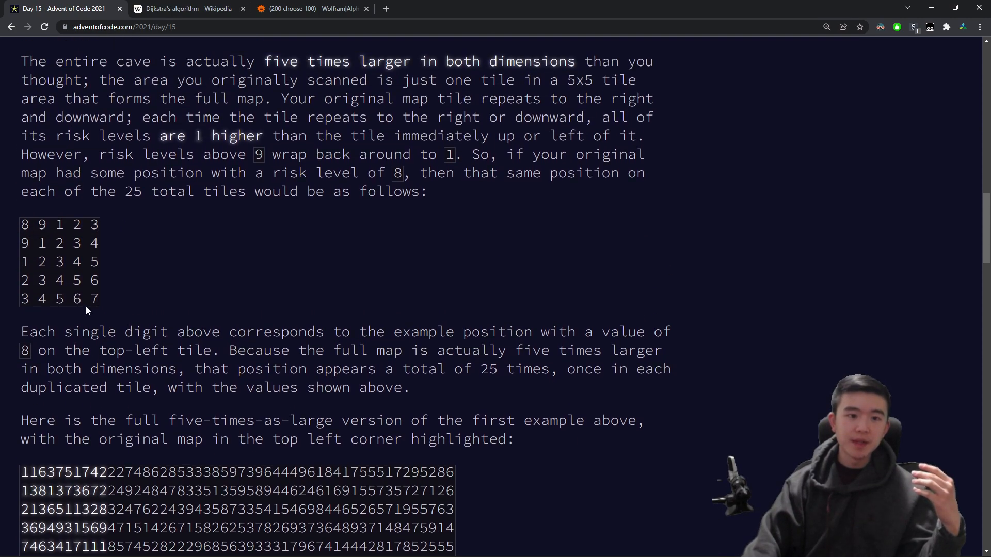
scroll("up", 3)
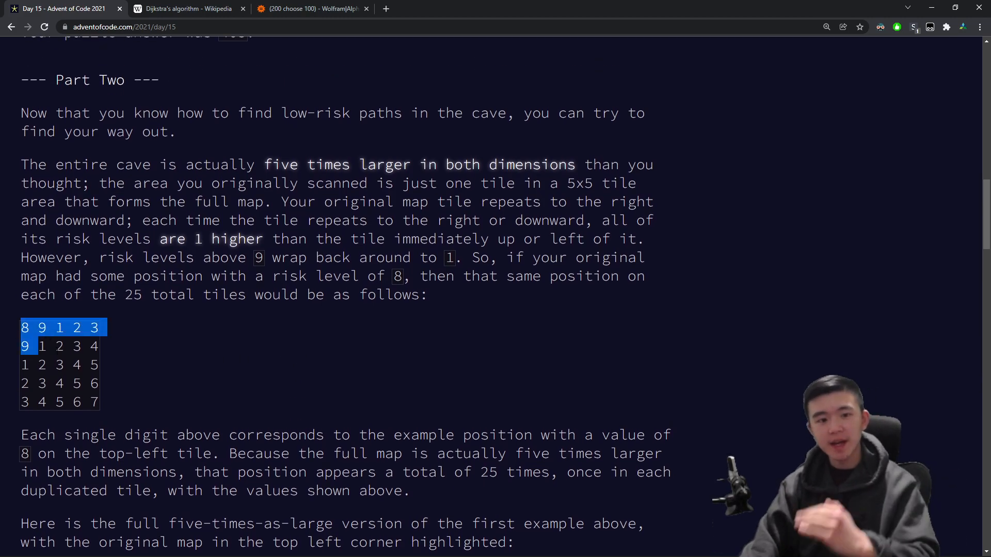
scroll("down", 3)
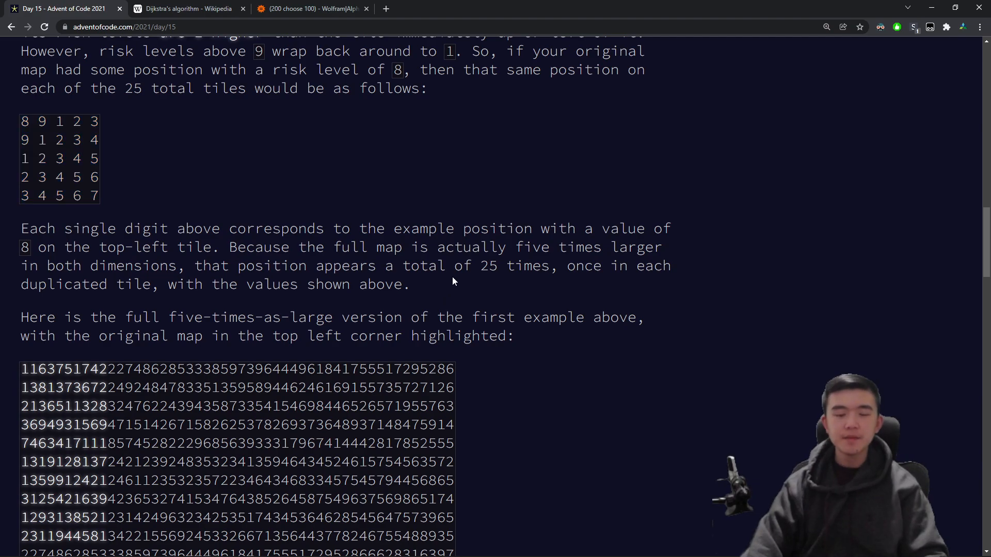
scroll("down", 3)
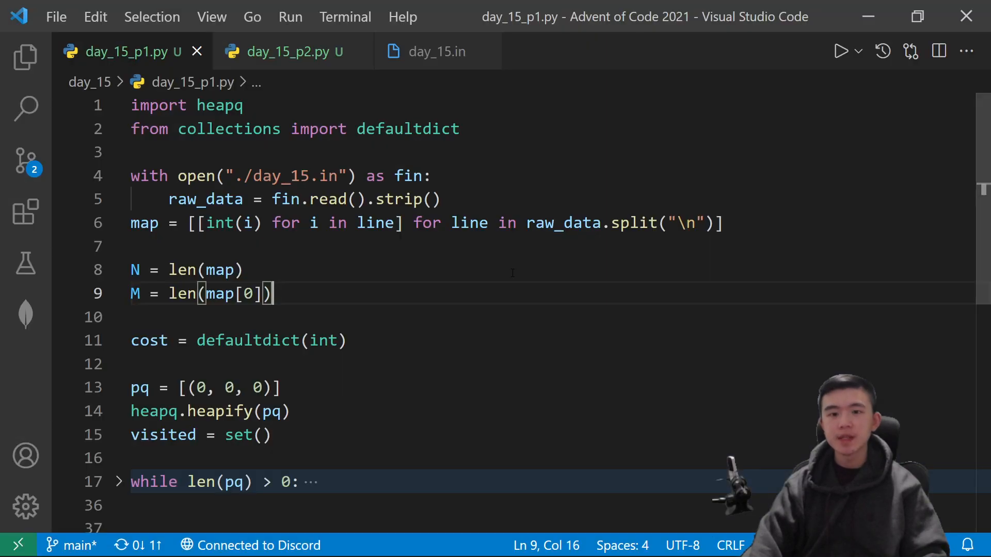
Step: Bring up the OneNote Scratch Paper page with the hand-drawn 3×3 tile grid
left_click(285, 52)
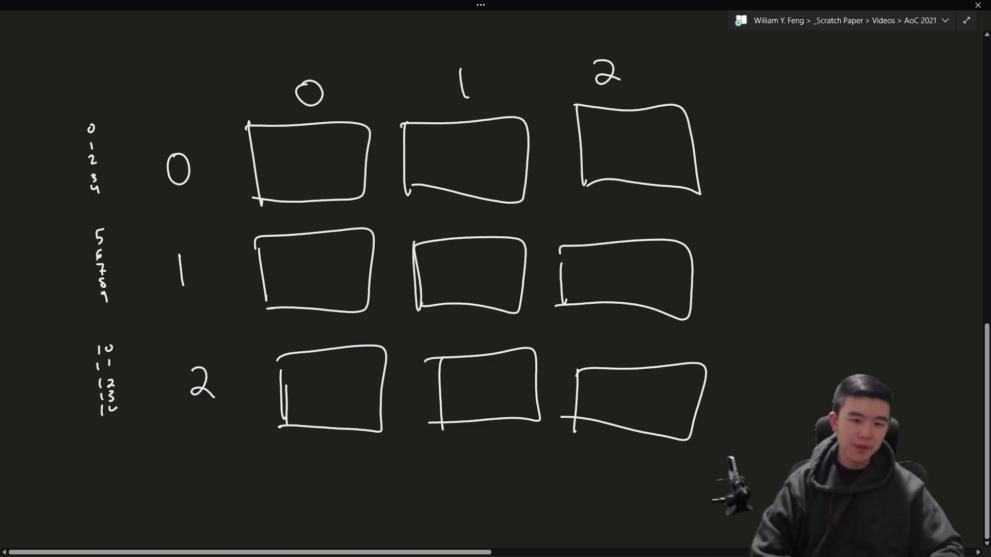
Step: Draw brackets grouping row indices 0–4 with tile row 0 and the next group below
left_click_drag(101, 104, 123, 449)
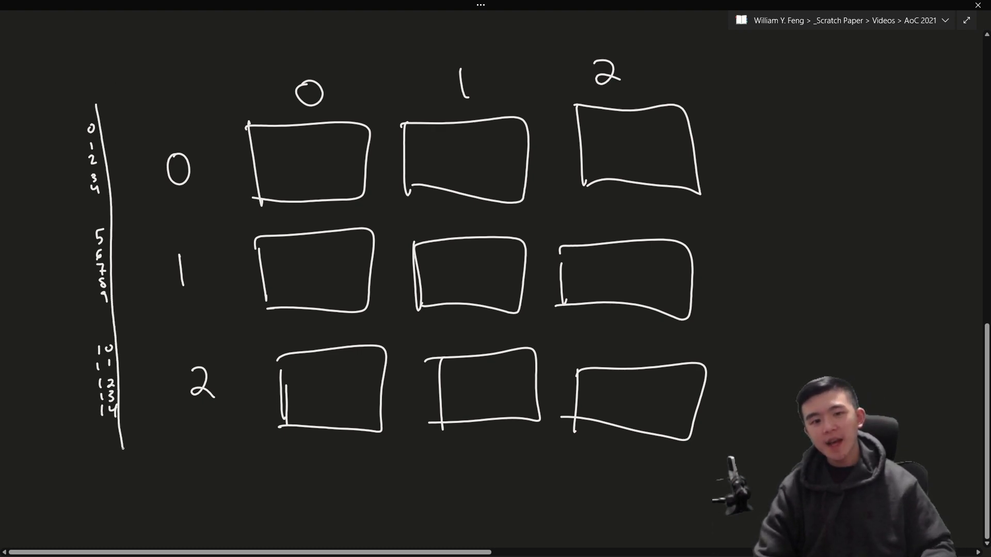
left_click_drag(108, 104, 117, 449)
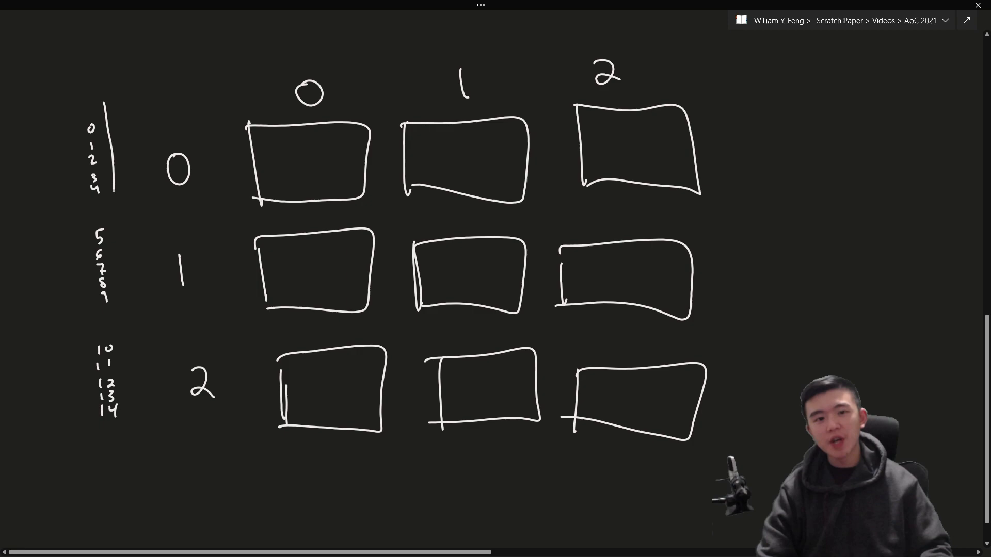
left_click_drag(113, 101, 123, 459)
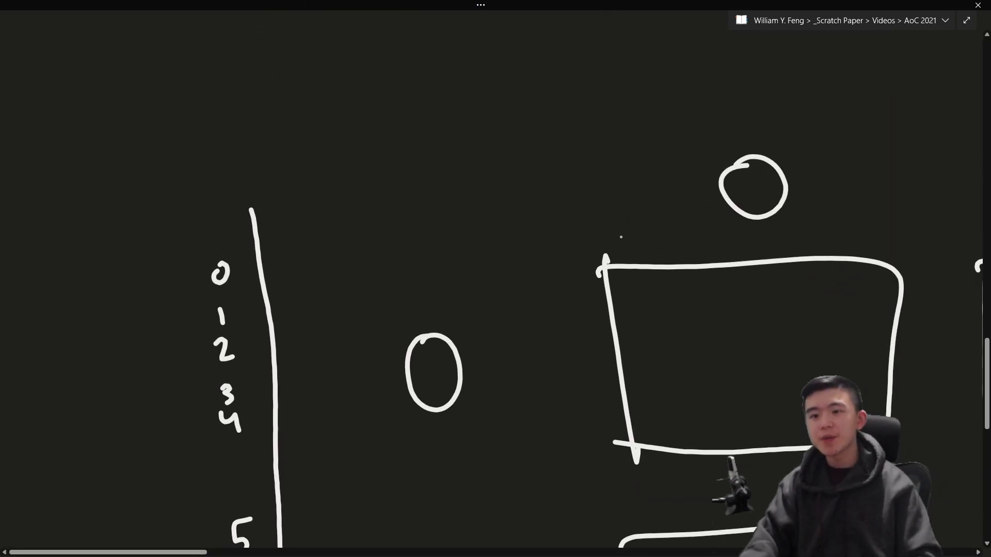
Step: Stripe the top-left tile into rows of cells and note it is 5x5
scroll("down", 3)
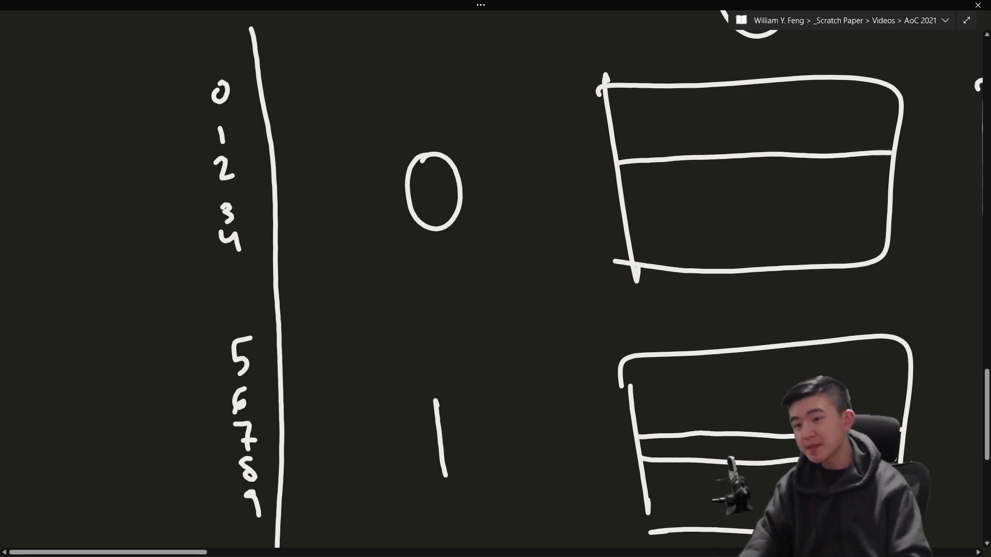
left_click_drag(623, 184, 894, 179)
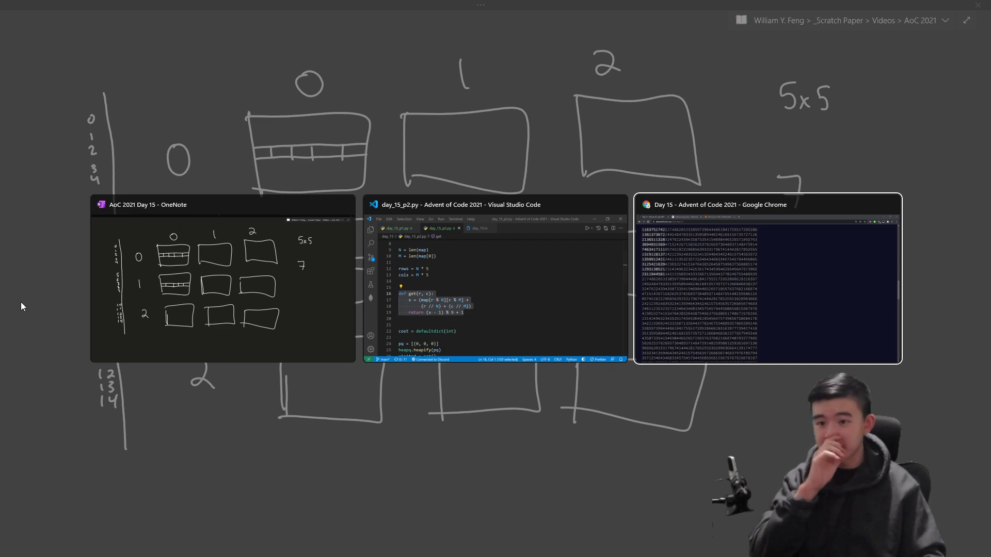
Step: Reread Part Two's risk-wrapping rule in Chrome before sketching 9→1, 10→2, 11→3 in OneNote
left_click(767, 204)
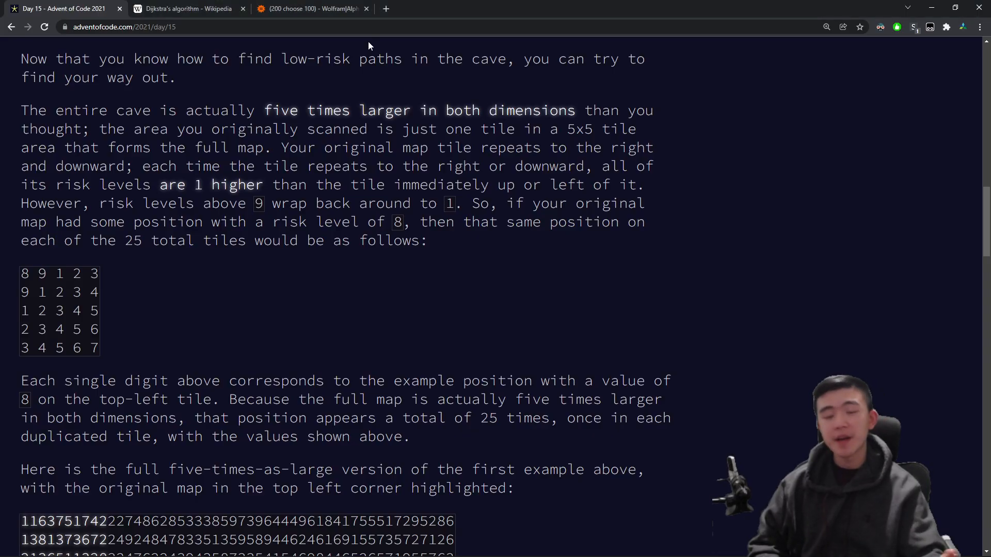
scroll("down", 3)
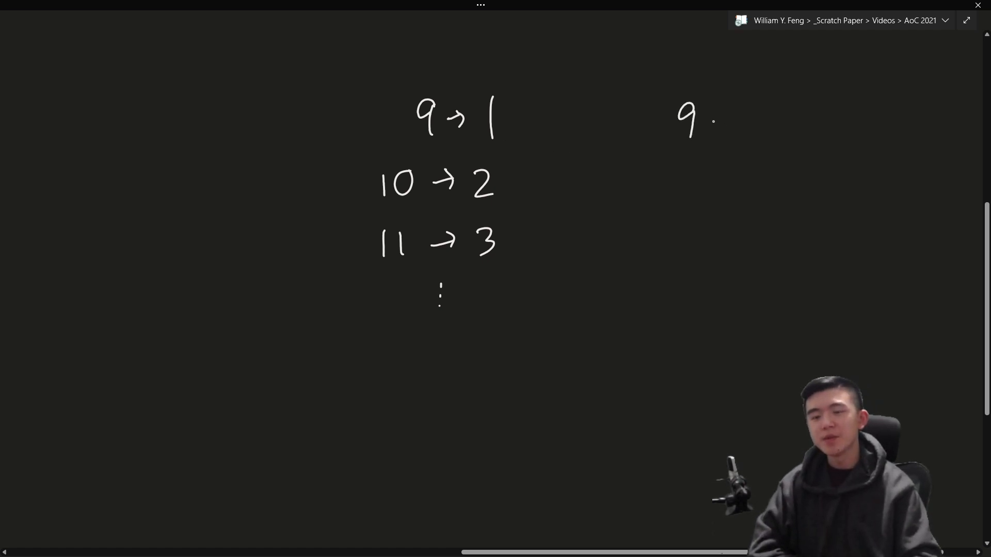
Step: Handwrite the wrap-around formula (x - 1) % 9 + 1 beside the value mapping
left_click_drag(654, 130, 695, 137)
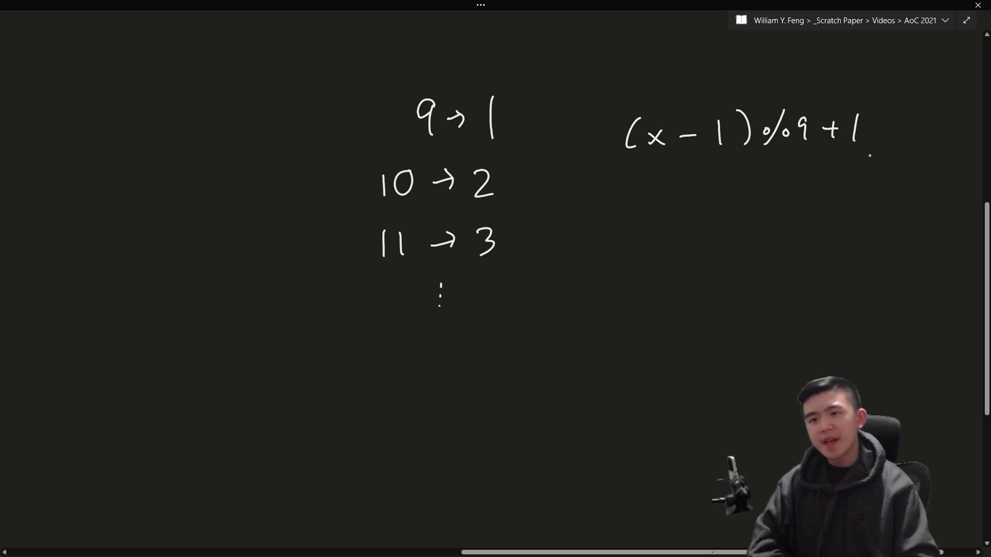
left_click_drag(604, 171, 886, 172)
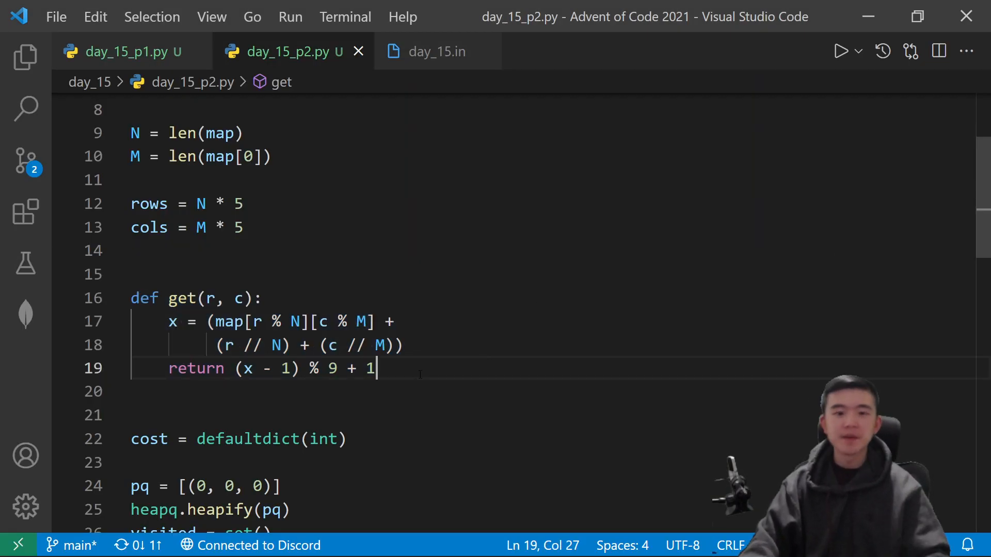
Step: Highlight get()'s (x - 1) % 9 + 1 return in day_15_p2.py, then switch to the enlarged map in Chrome
left_click(170, 322)
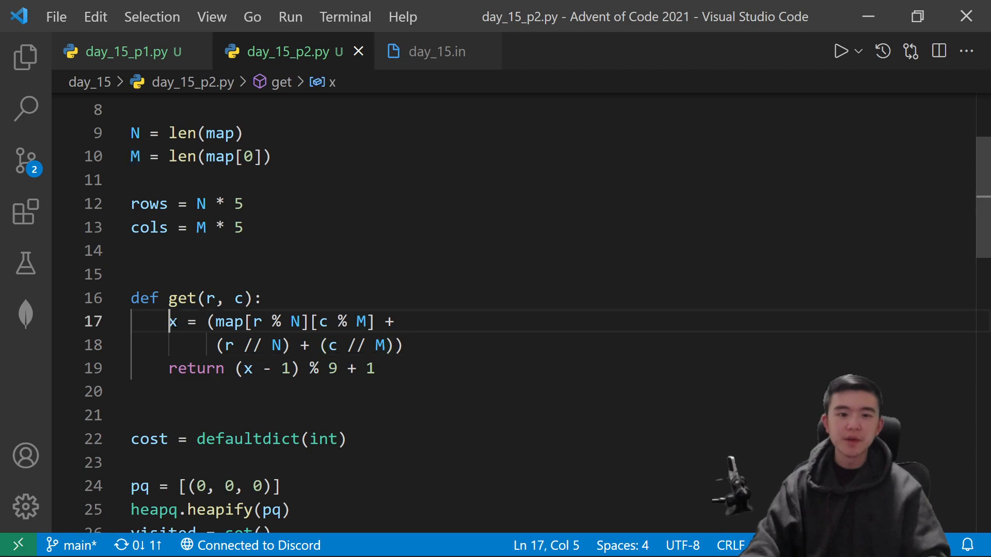
left_click_drag(171, 322, 403, 346)
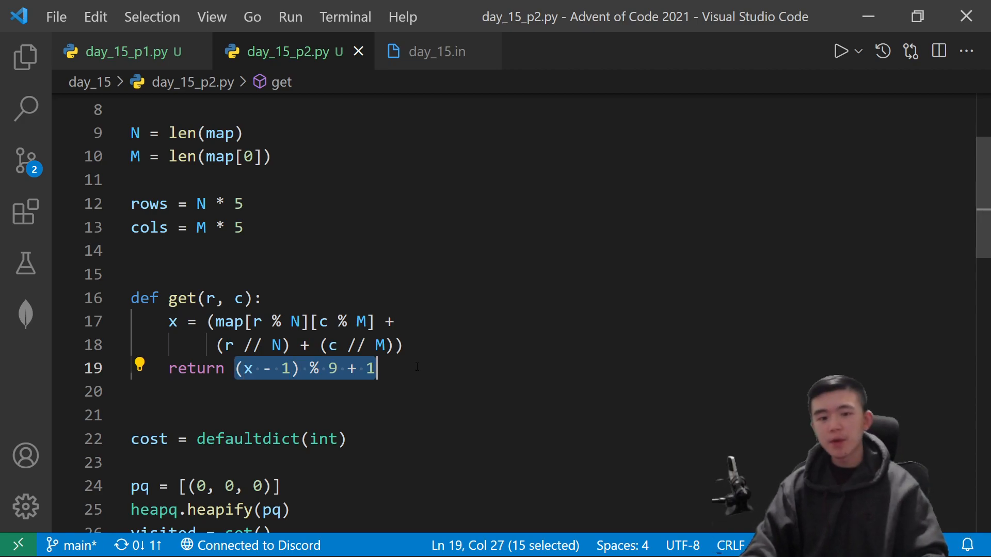
left_click(63, 8)
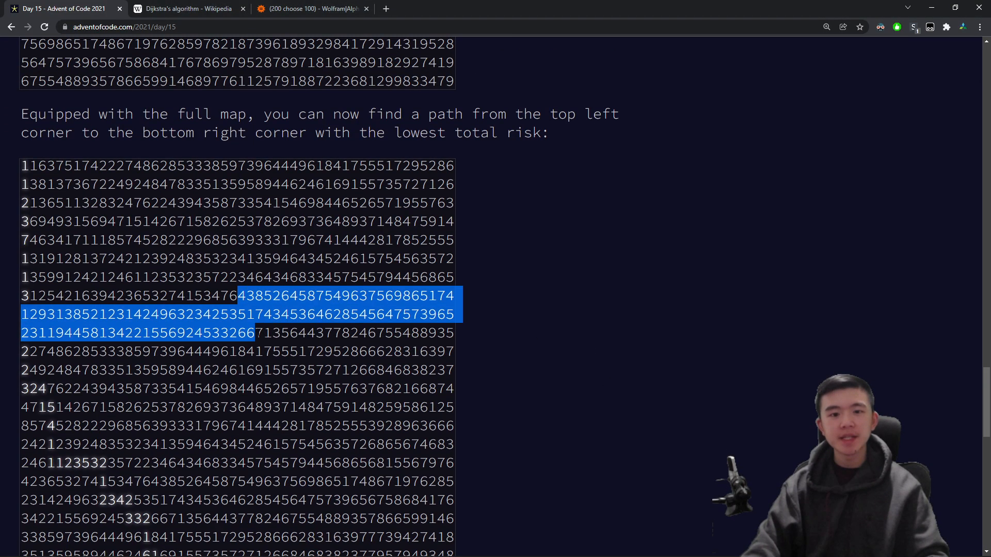
Step: Scroll down the puzzle page to look over the enlarged risk map
scroll("down", 3)
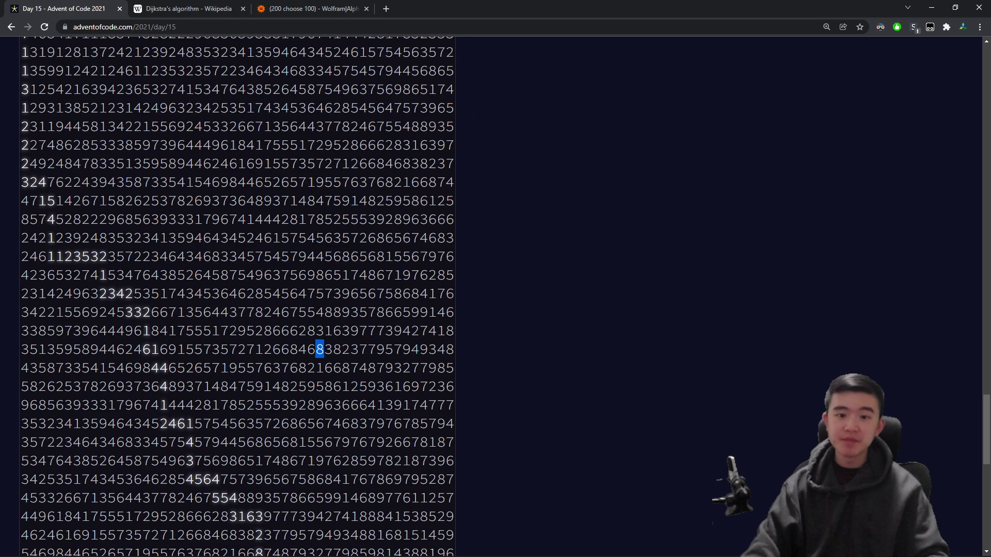
scroll("down", 3)
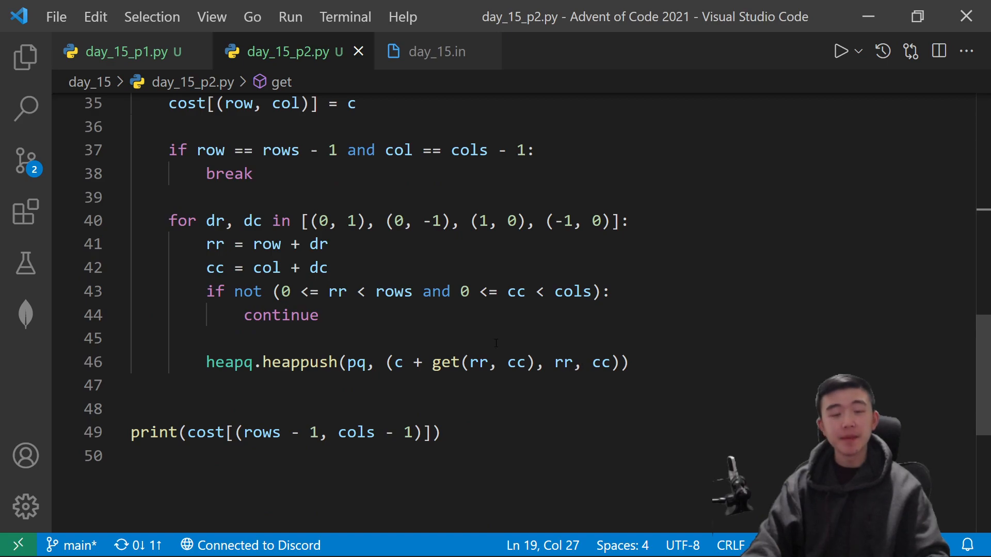
Step: Switch between day_15_p1.py and day_15_p2.py to compare map[rr][cc] with get(rr, cc)
left_click(123, 52)
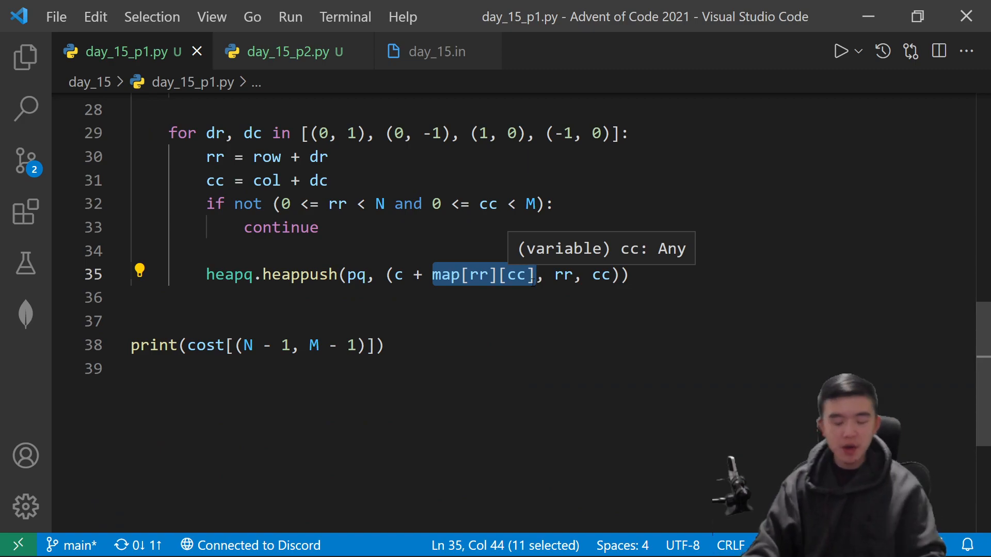
left_click(285, 51)
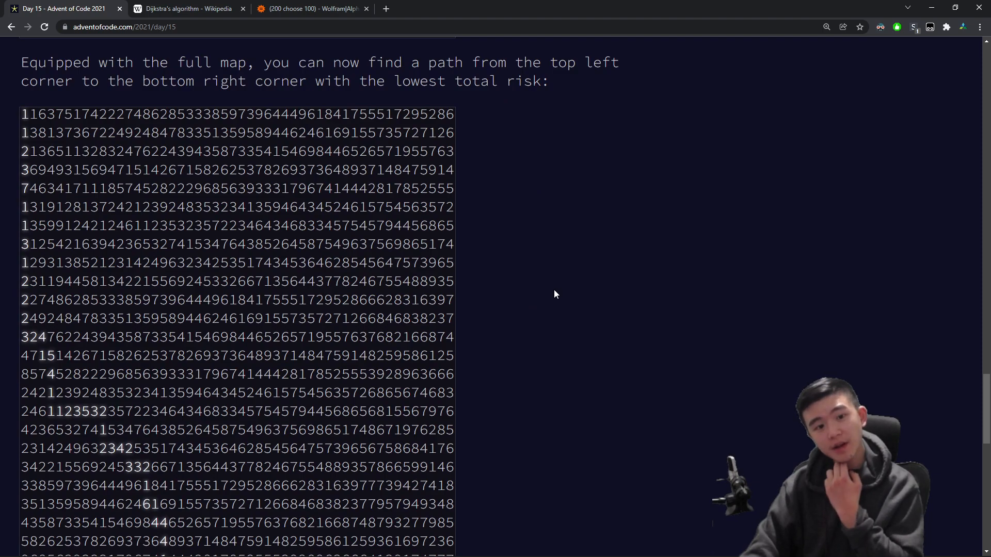
Step: Scroll the Day 15 page, then switch to the Dijkstra's algorithm Wikipedia tab
scroll("down", 3)
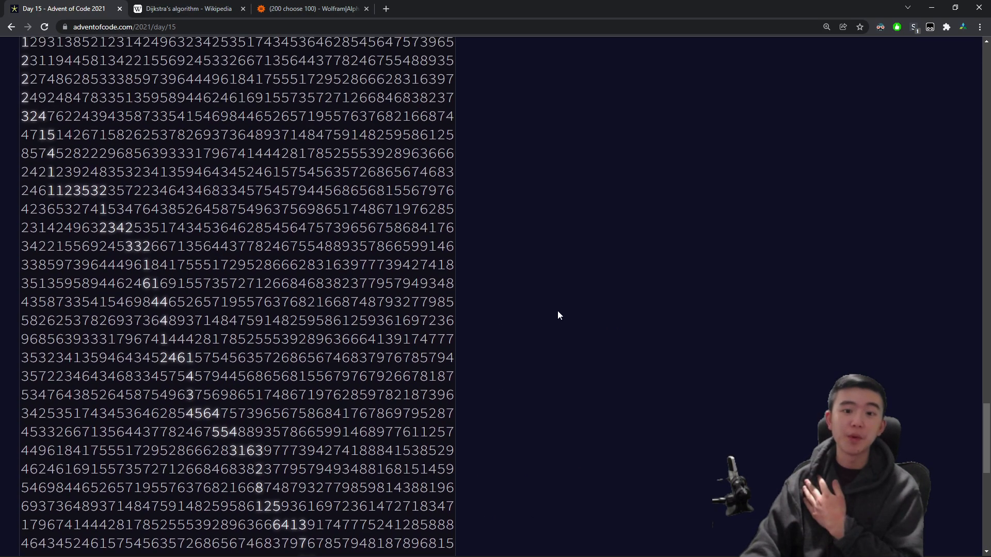
scroll("down", 3)
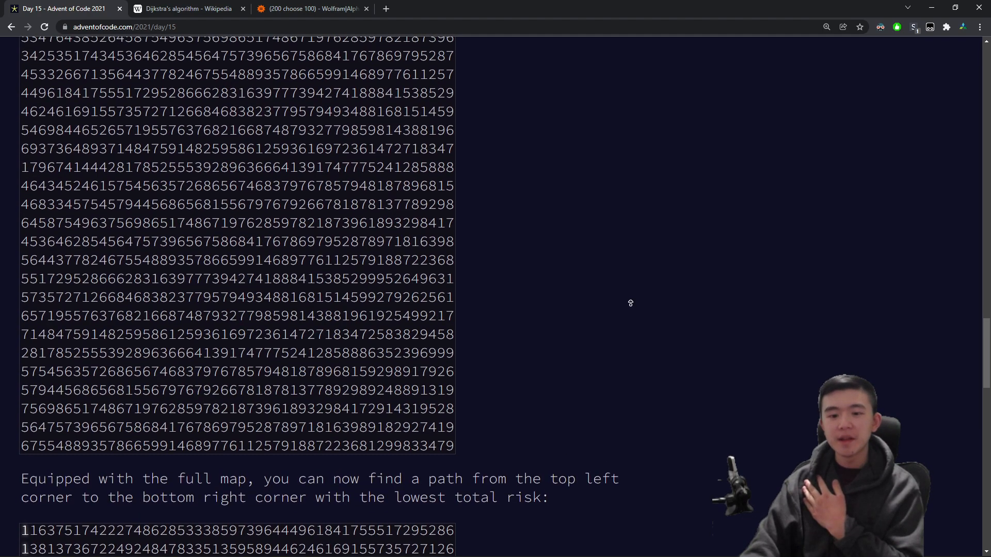
scroll("down", 3)
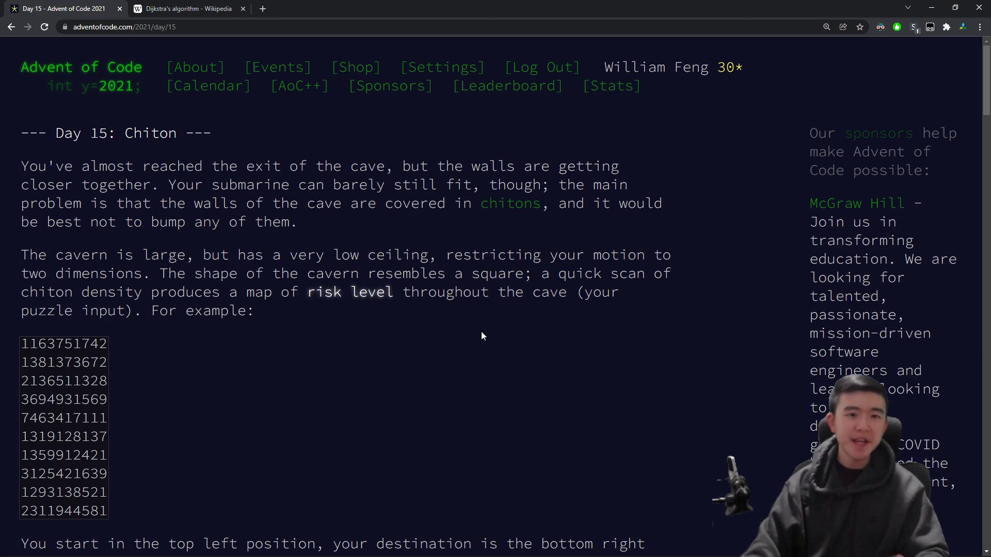
left_click(184, 8)
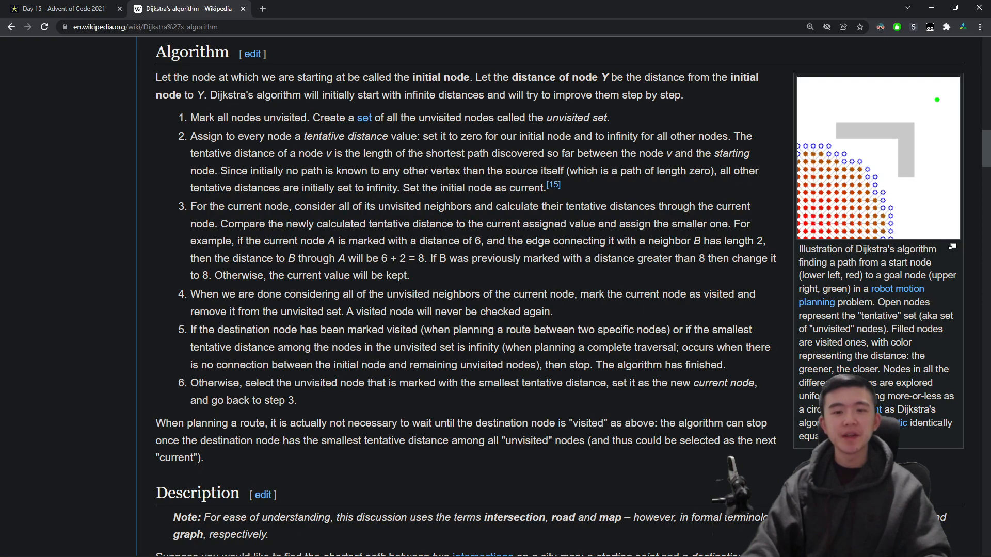